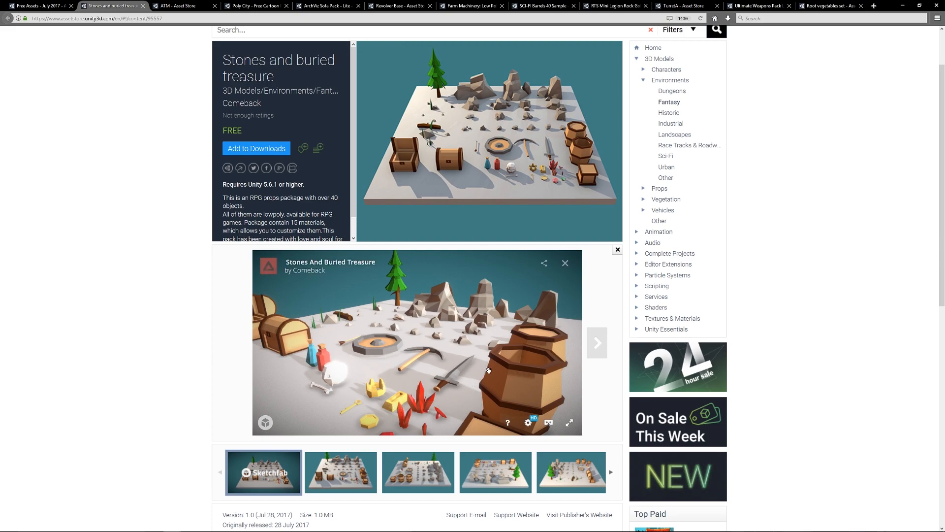
- View the ATM package's orange and blue colour-variation images, then move to the Poly City page
click(177, 5)
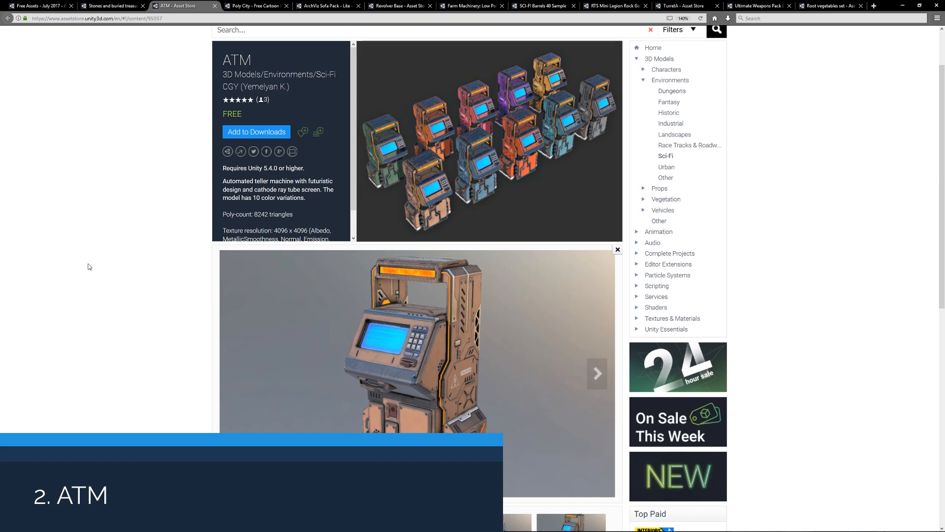
mouse_move(420, 318)
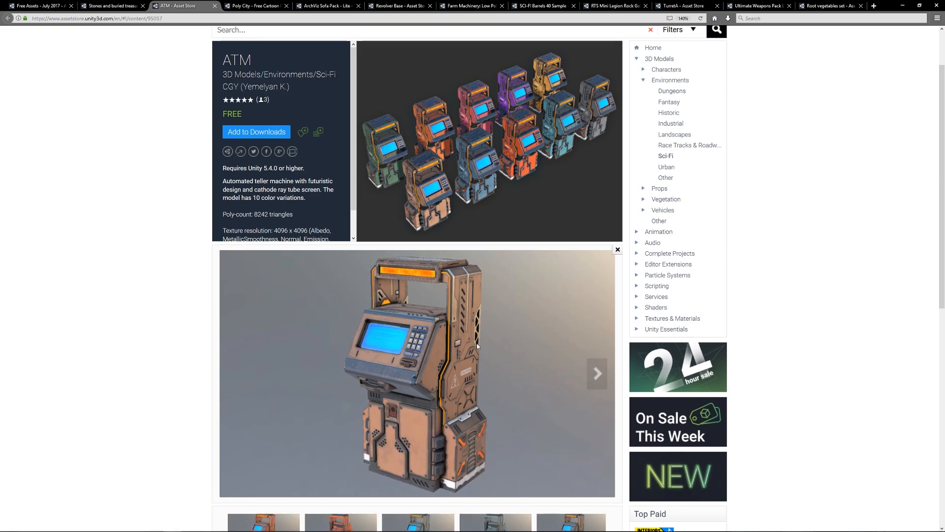
mouse_move(454, 364)
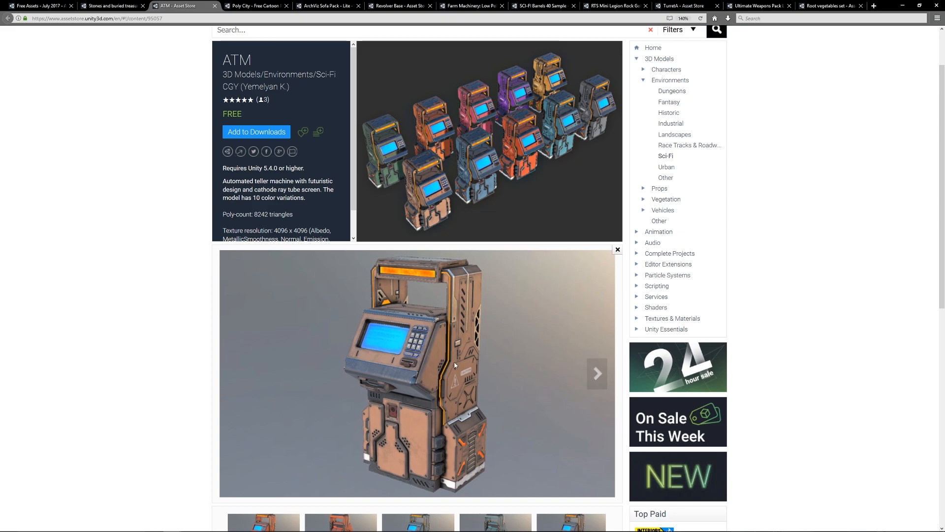
scroll(down, 3)
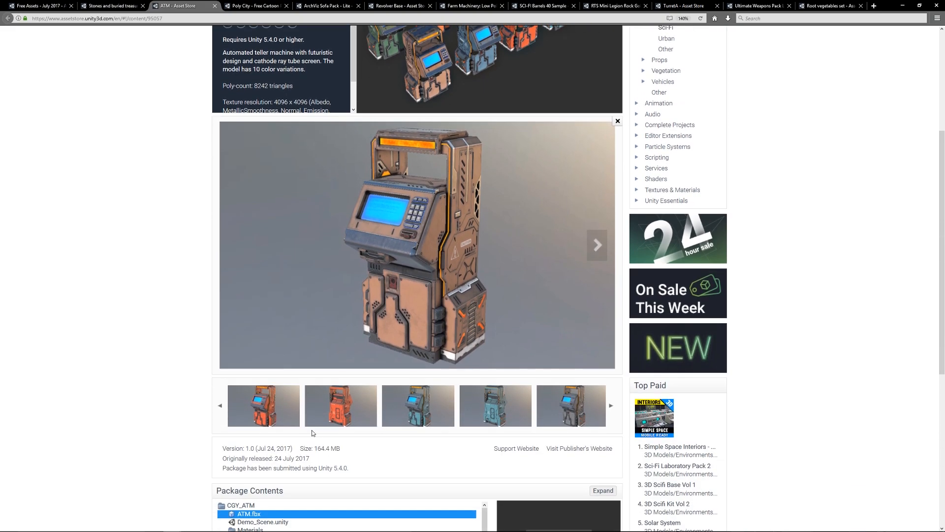
click(341, 405)
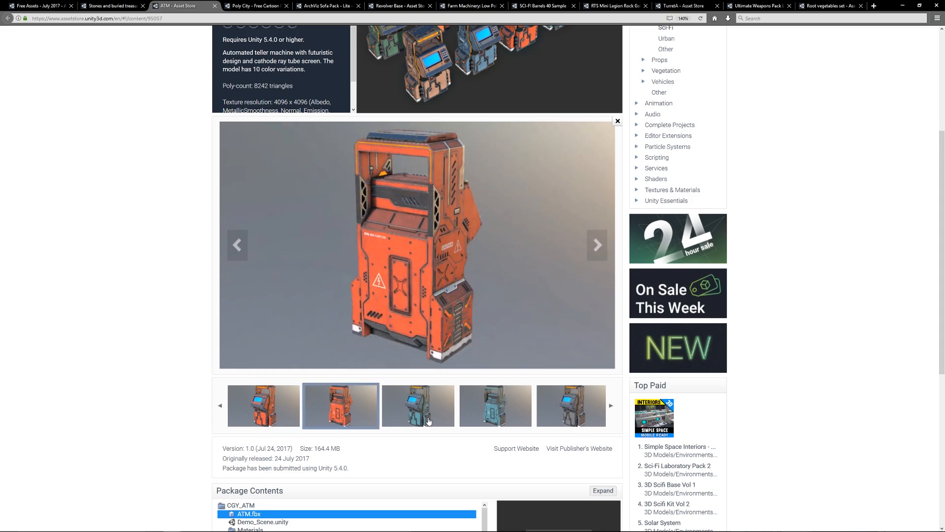
click(418, 405)
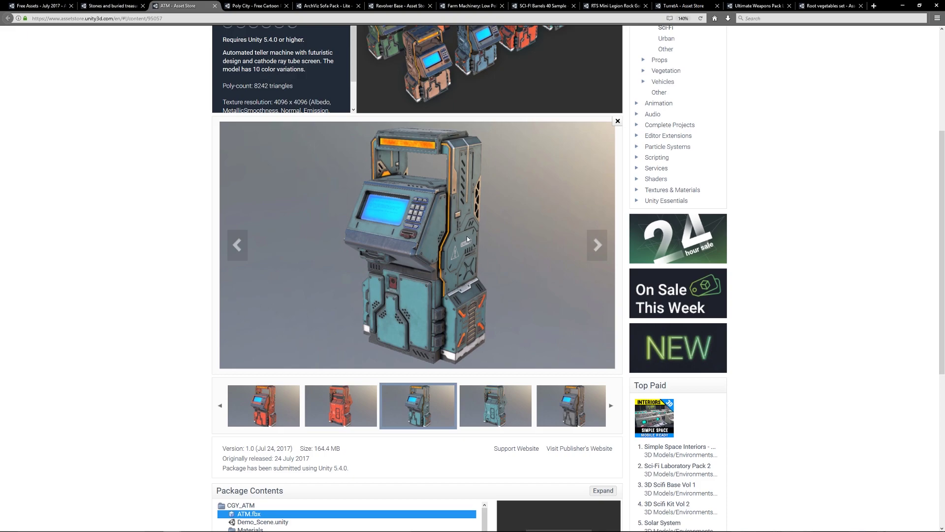
click(255, 6)
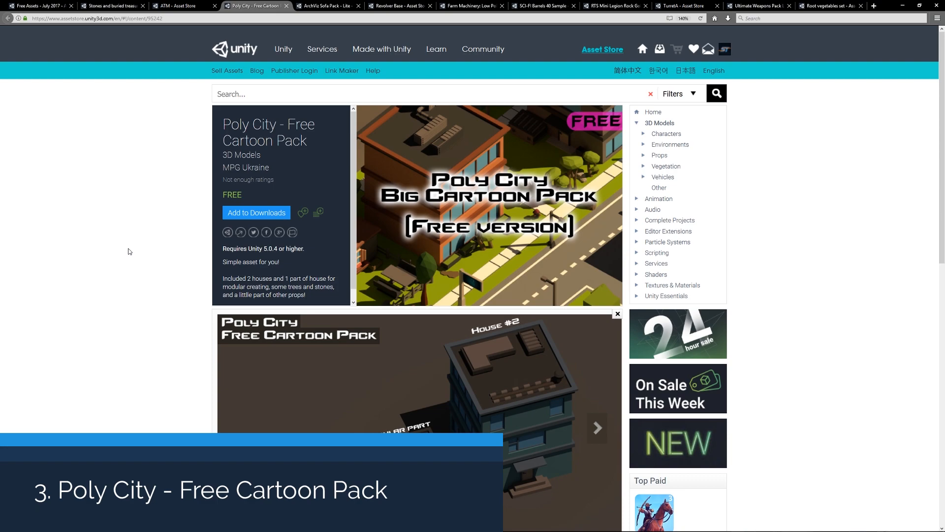
- View Poly City's trees, stones and props preview image, then move to the ArchViz Sofa Pack page
scroll(down, 3)
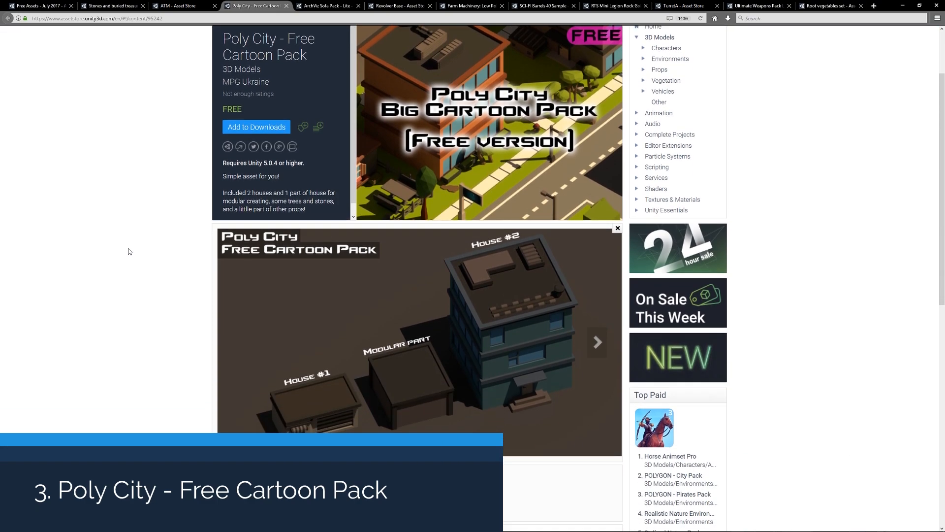
scroll(down, 3)
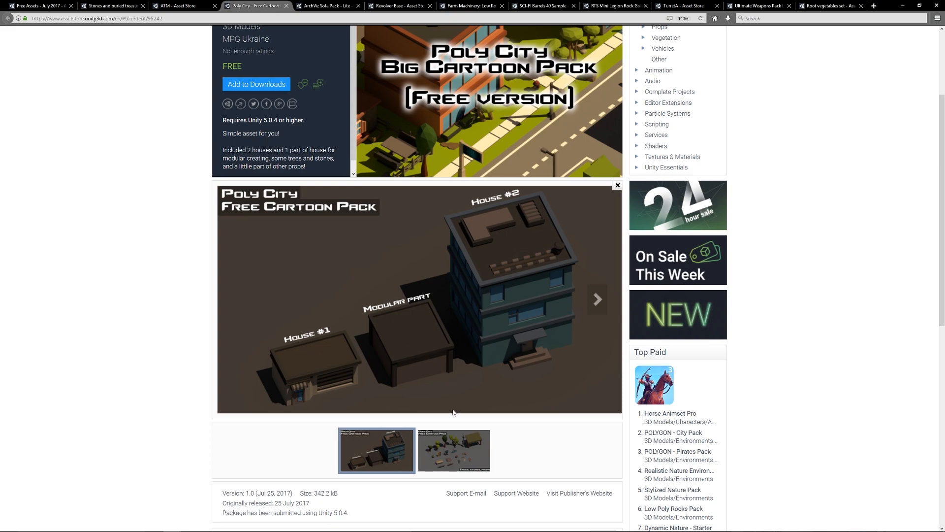
mouse_move(514, 302)
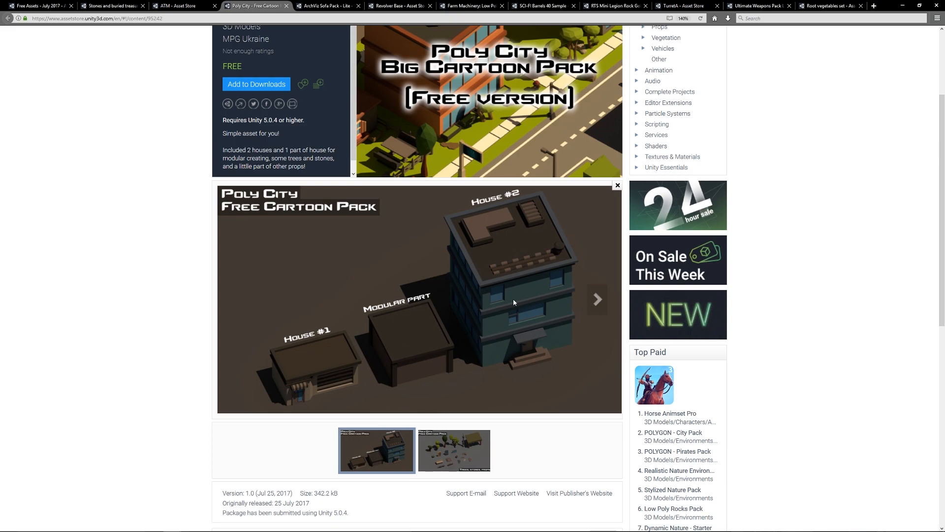
mouse_move(408, 357)
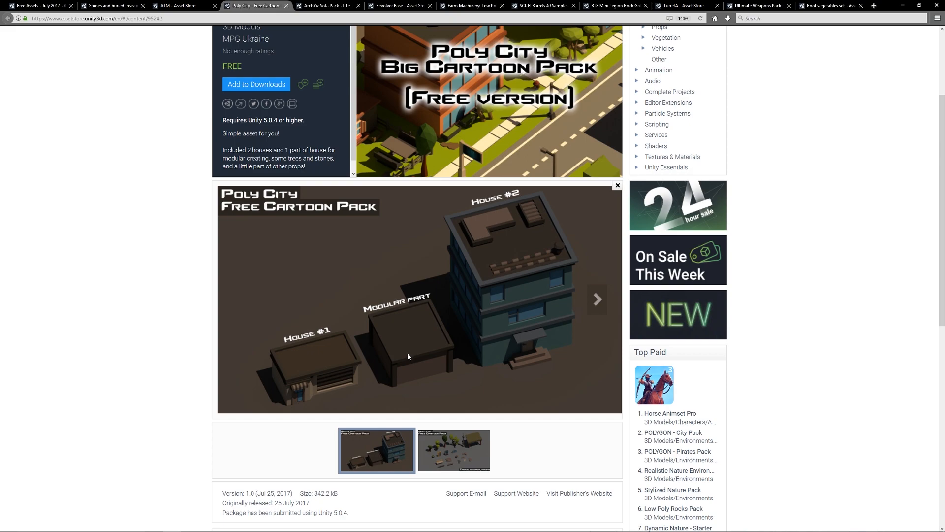
click(596, 299)
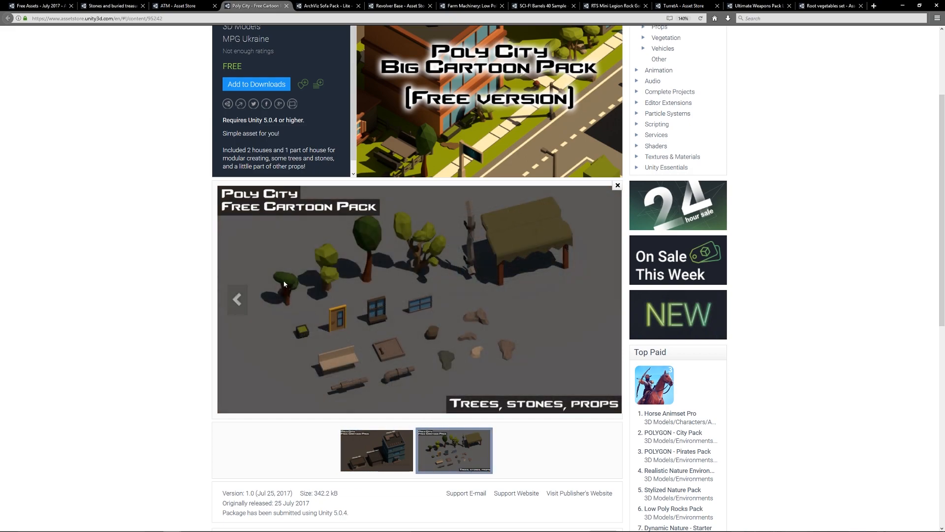
mouse_move(303, 280)
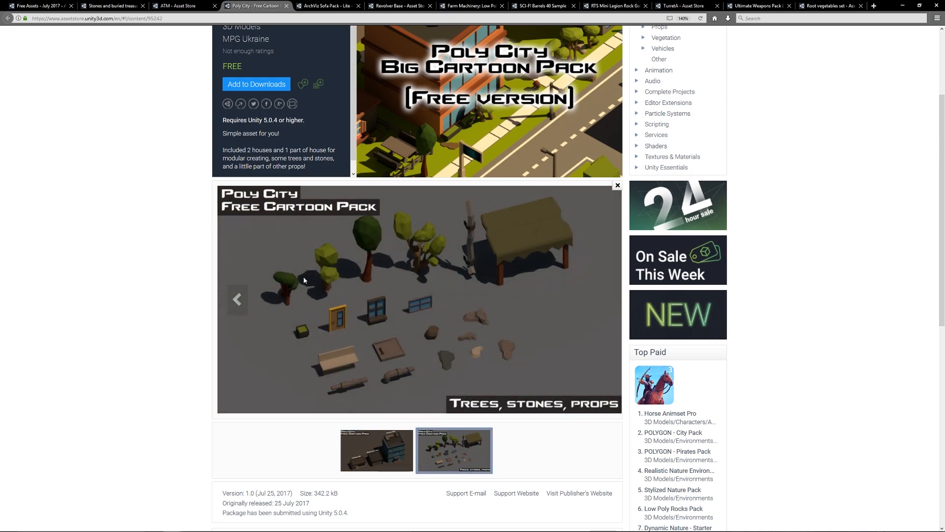
mouse_move(490, 336)
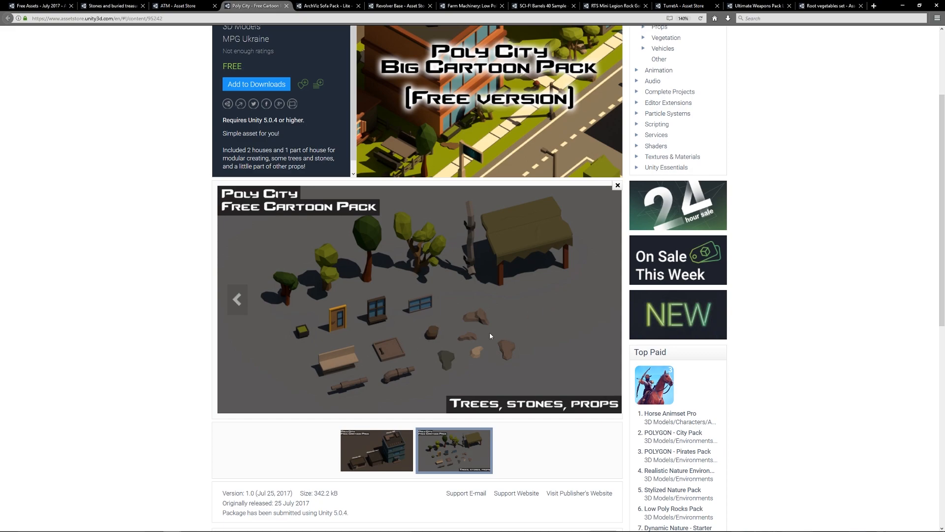
mouse_move(313, 217)
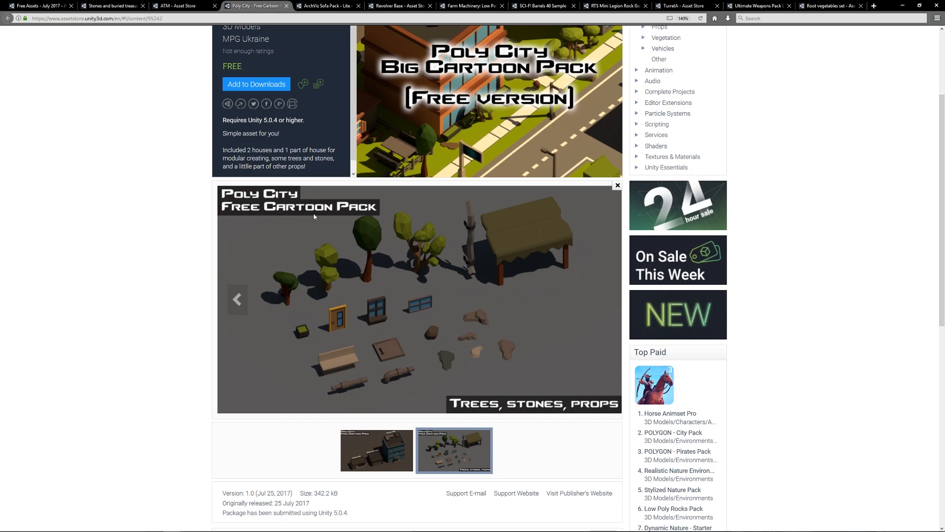
click(326, 6)
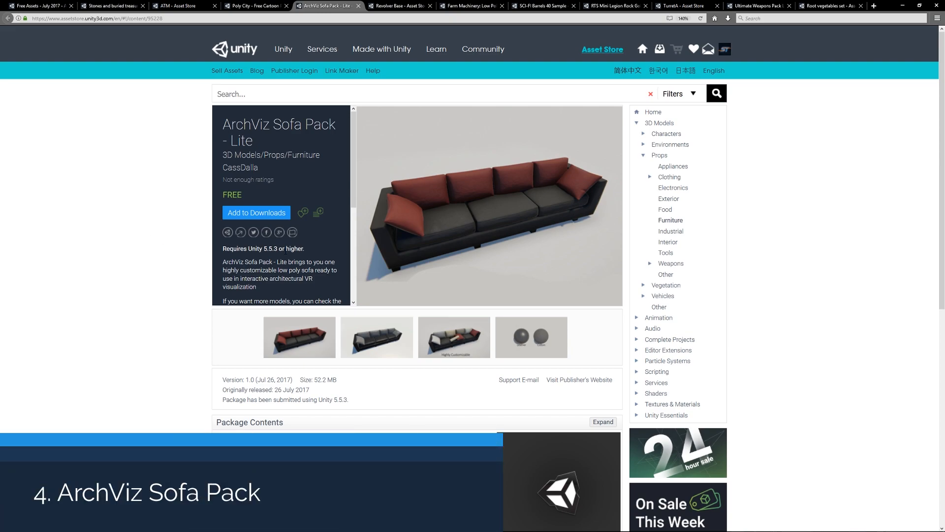
- View the ArchViz Sofa Pack's dark grey sofa image and feature list, then move to Revolver Base
scroll(down, 3)
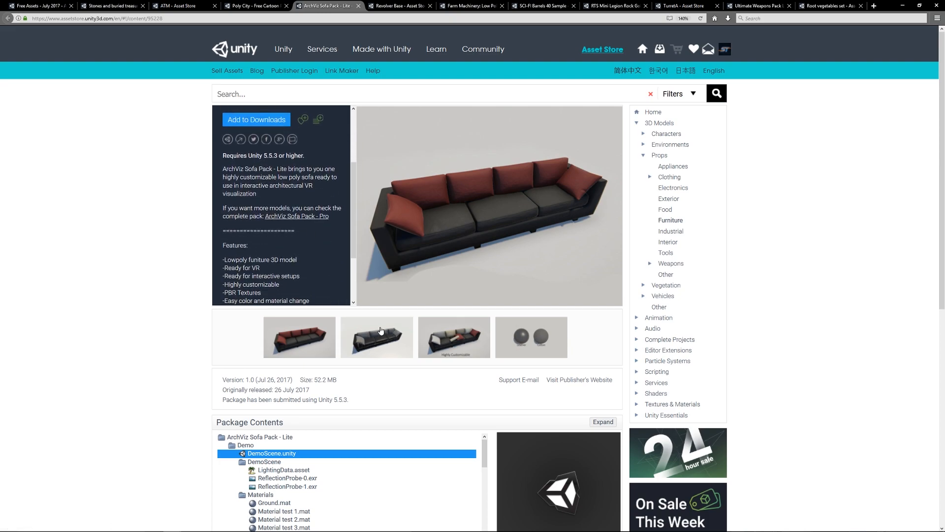
click(376, 336)
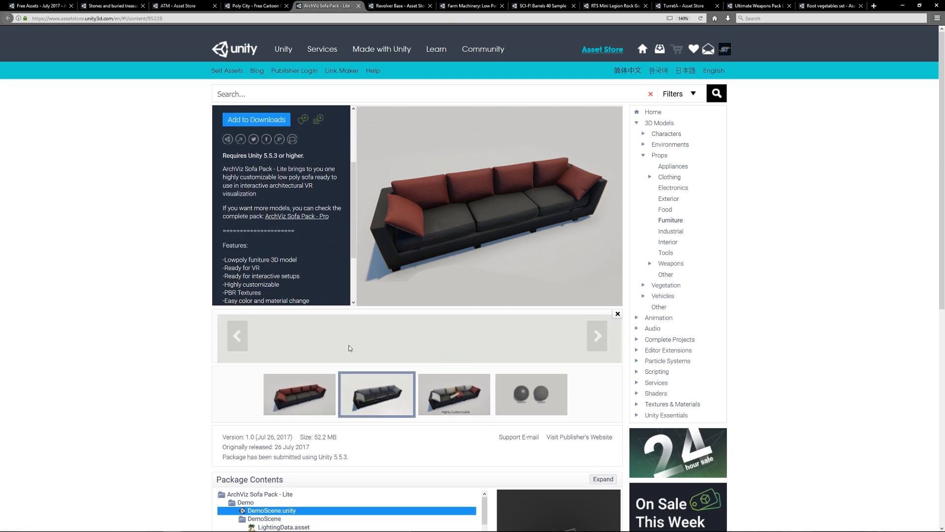
scroll(down, 3)
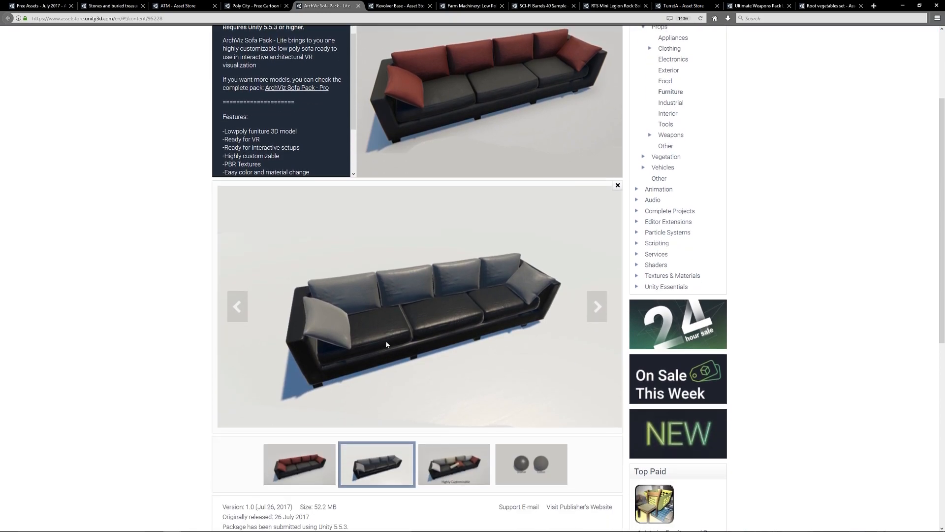
scroll(up, 3)
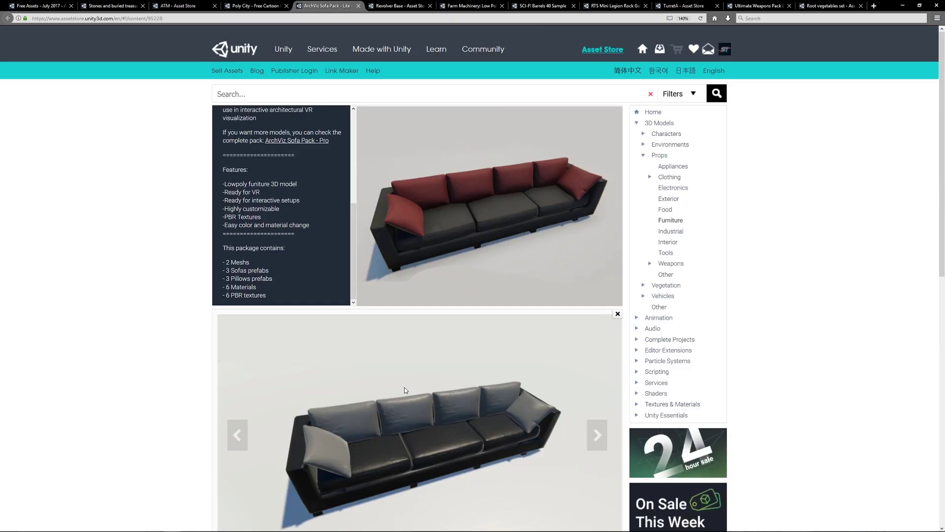
click(398, 5)
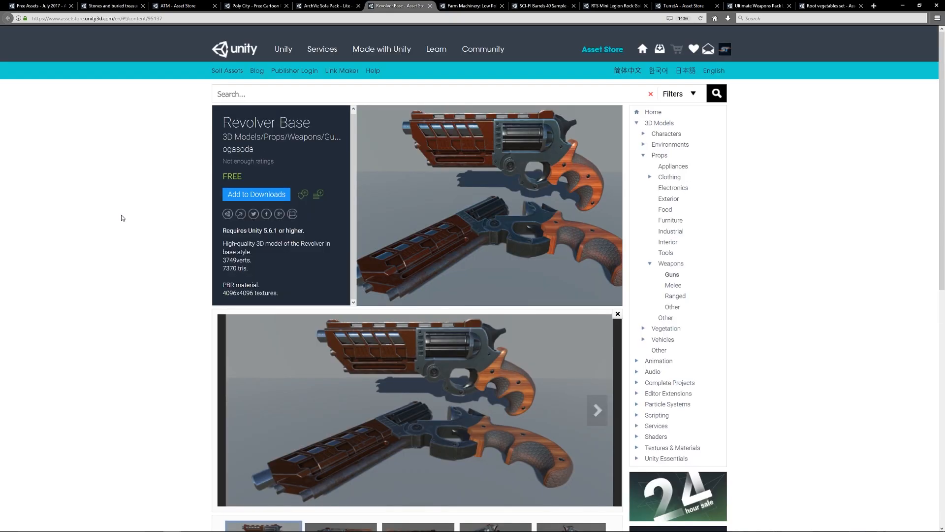
- View the Revolver Base side-view and close-up screenshots, then move to the Farm Machinery page
scroll(down, 3)
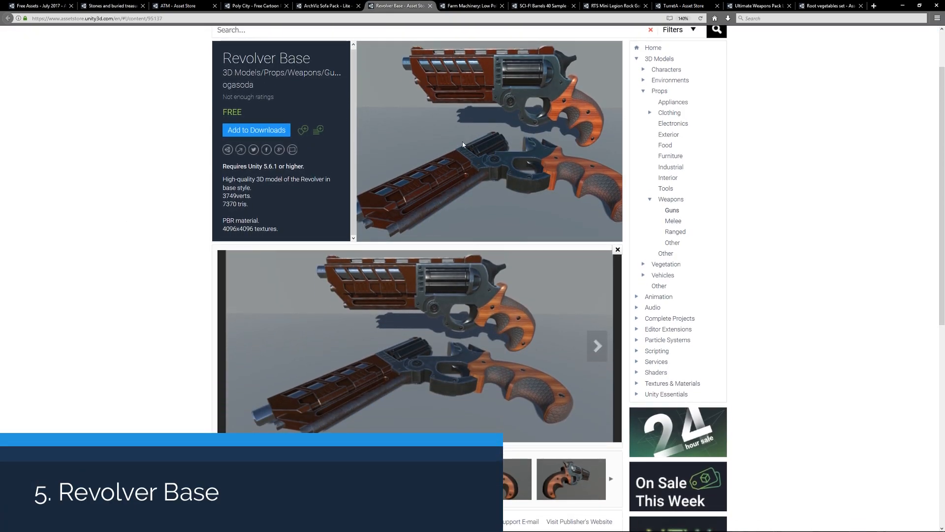
mouse_move(488, 356)
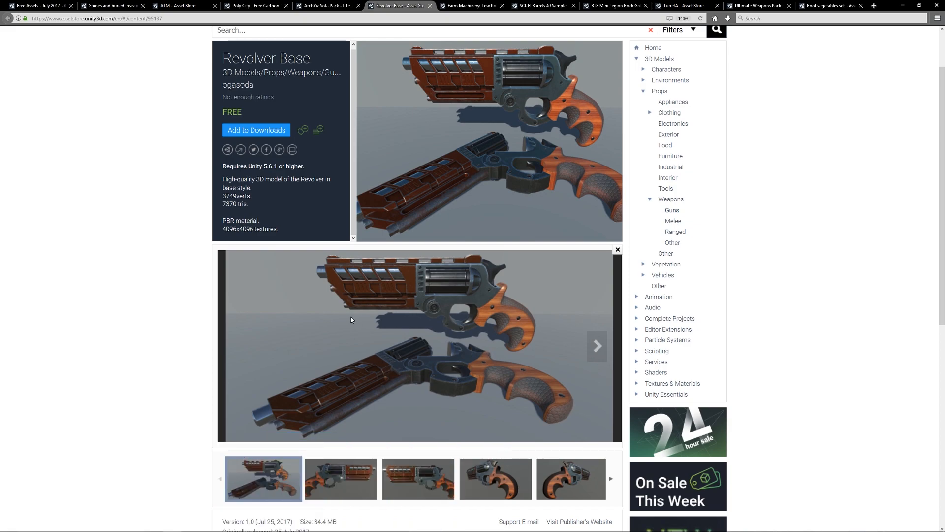
mouse_move(345, 391)
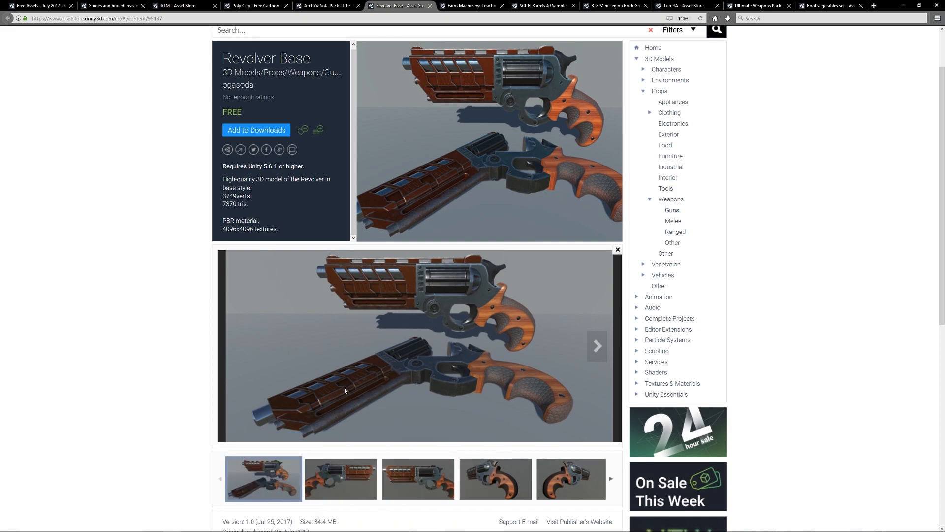
click(596, 346)
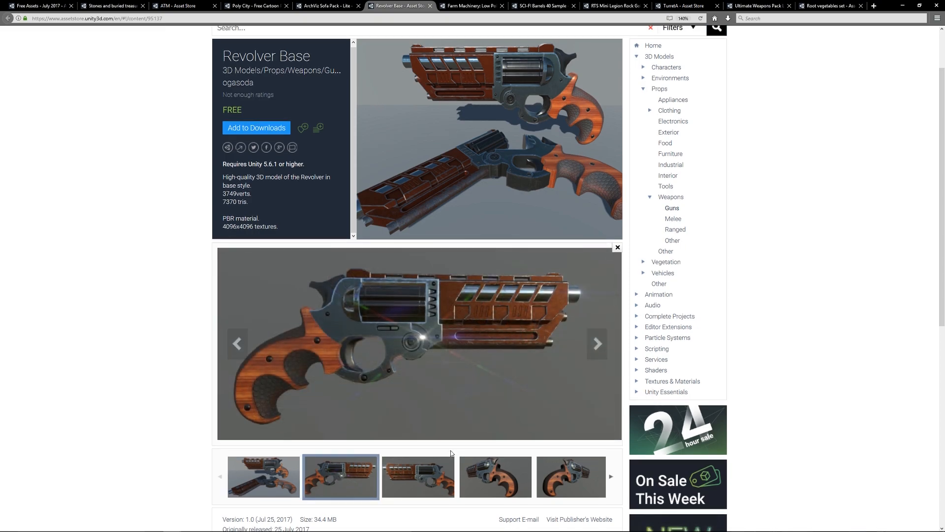
scroll(down, 3)
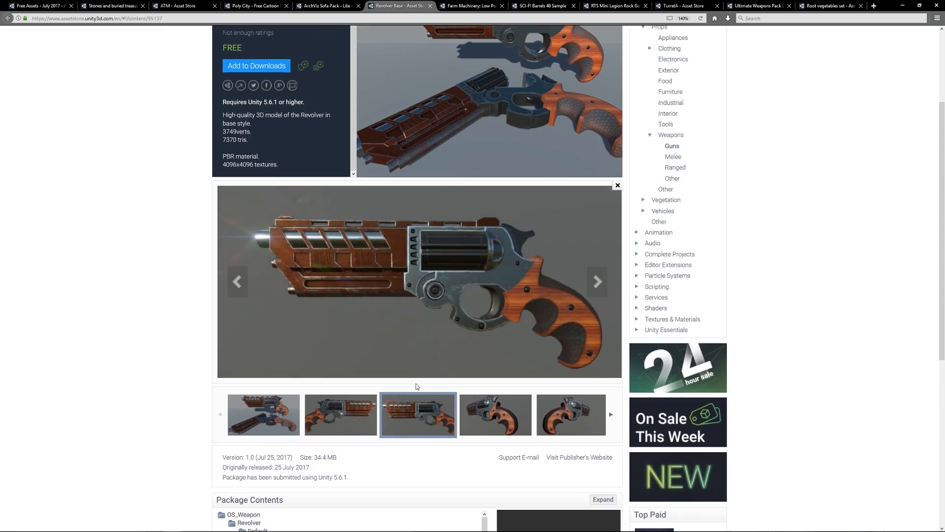
mouse_move(478, 344)
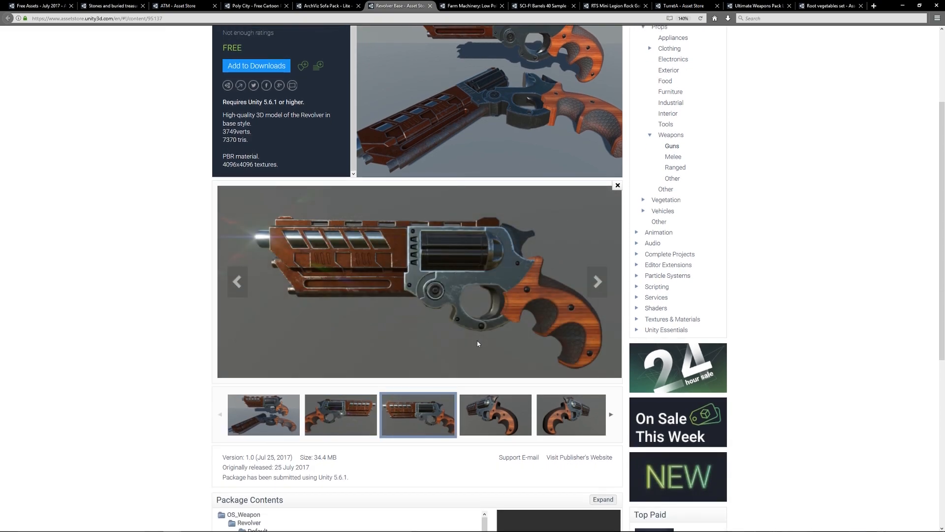
mouse_move(456, 306)
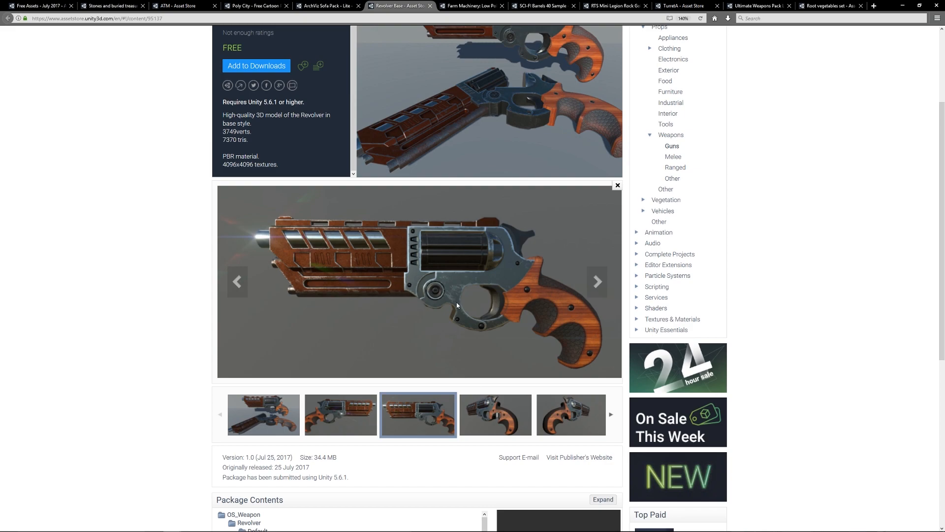
click(495, 414)
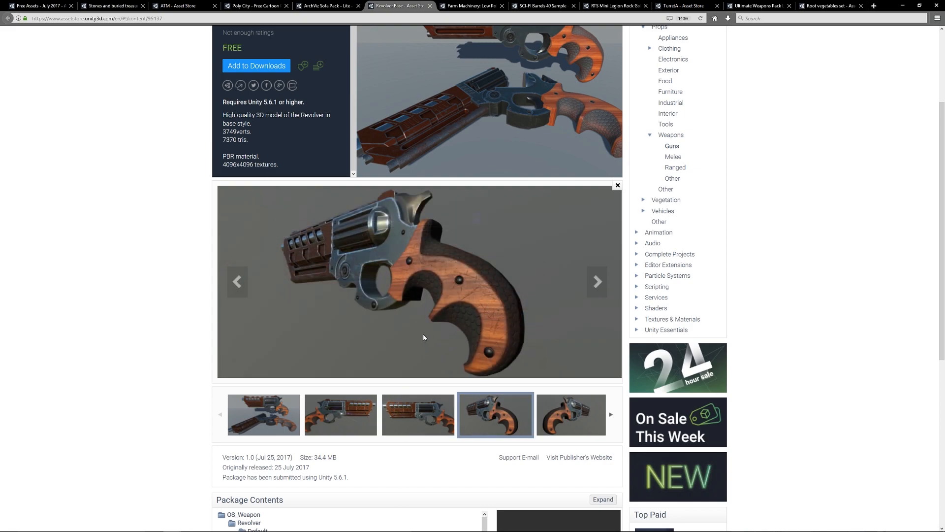
click(472, 5)
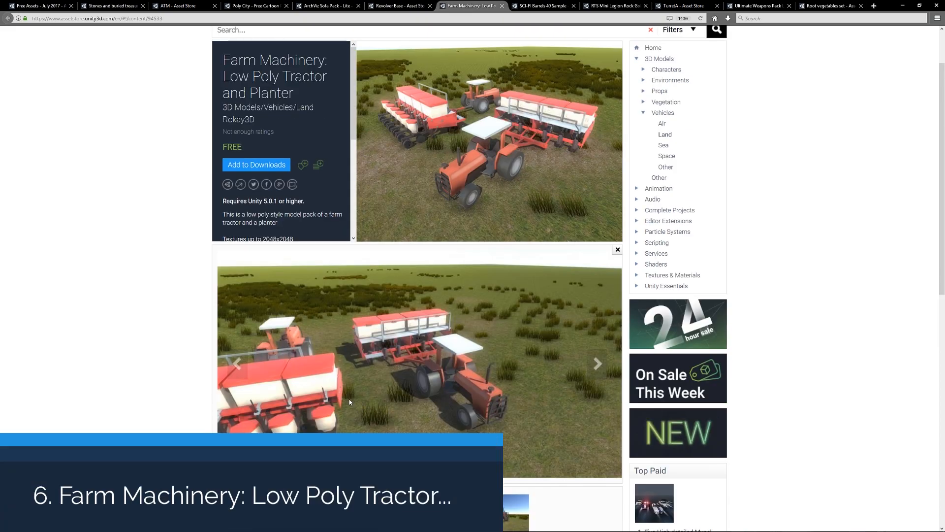
- Review the Farm Machinery description, show the SCI-FI Barrels 40 Sample page, then move to Rock Golem
scroll(up, 3)
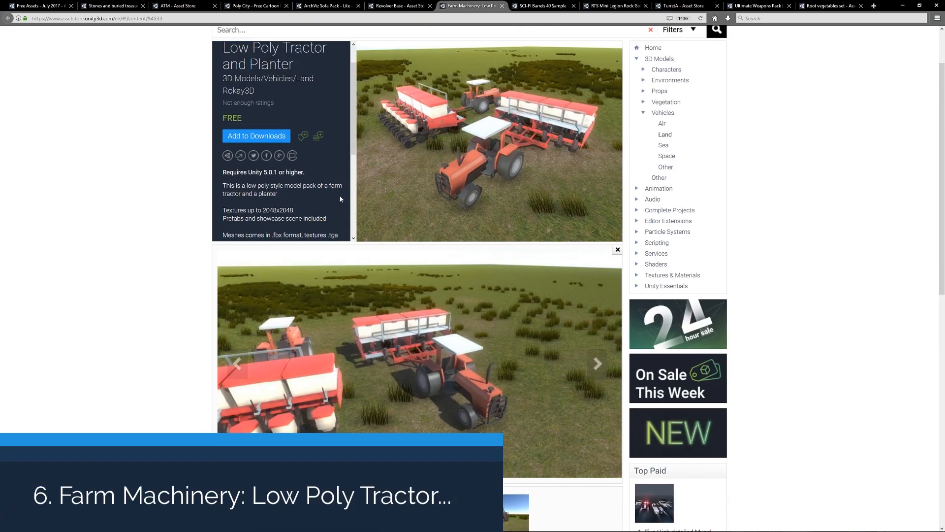
scroll(down, 3)
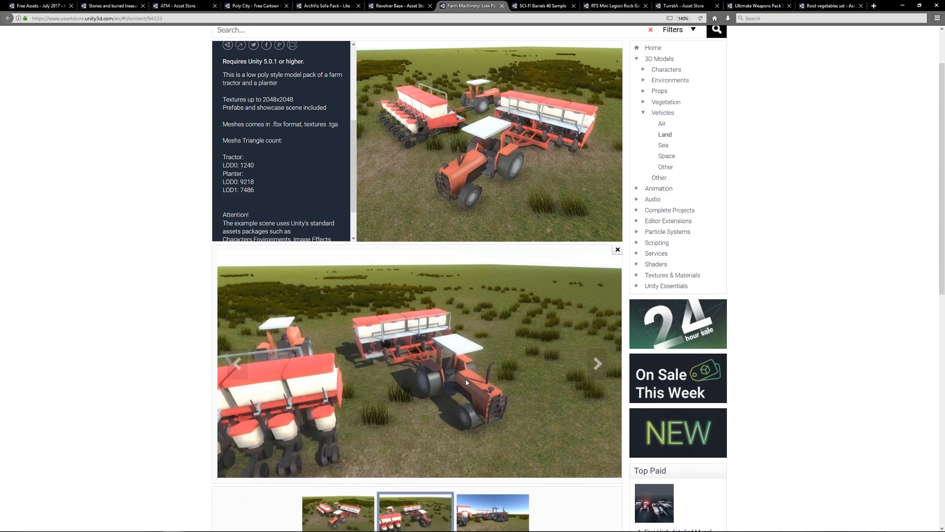
mouse_move(495, 388)
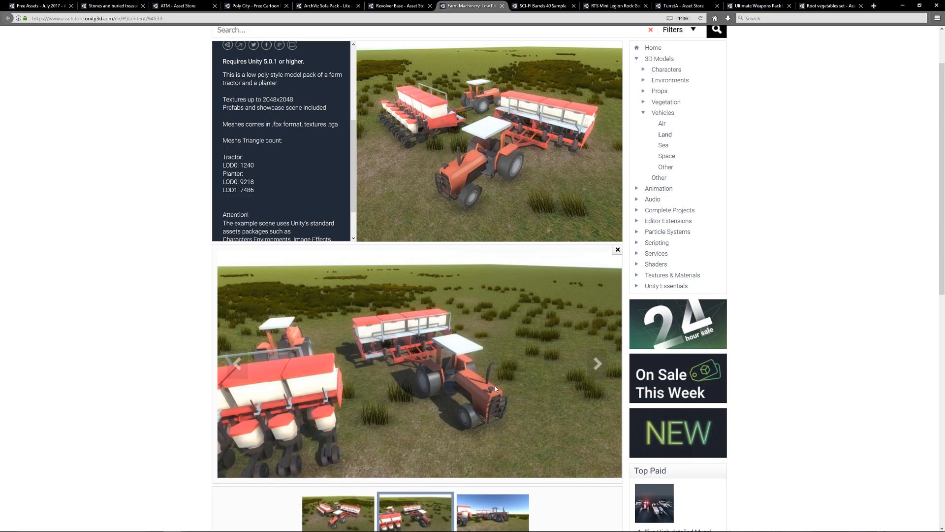
mouse_move(452, 361)
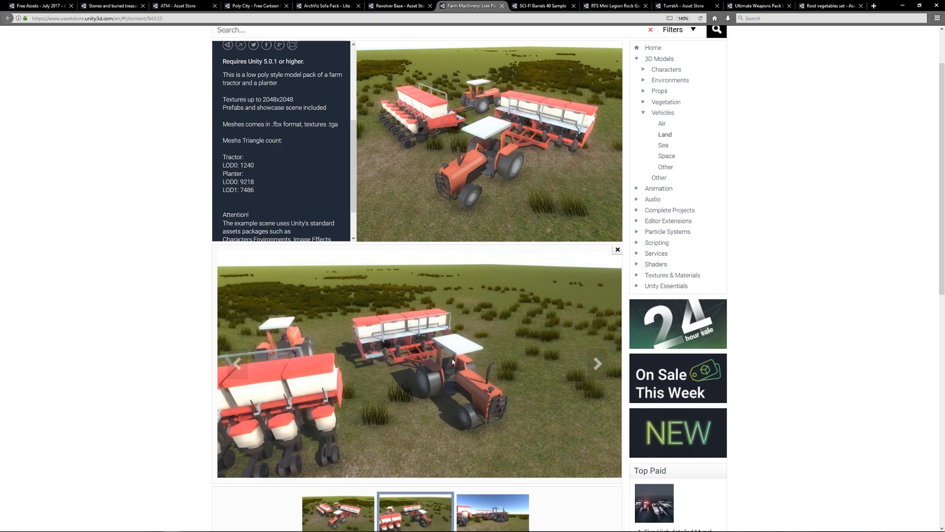
mouse_move(395, 387)
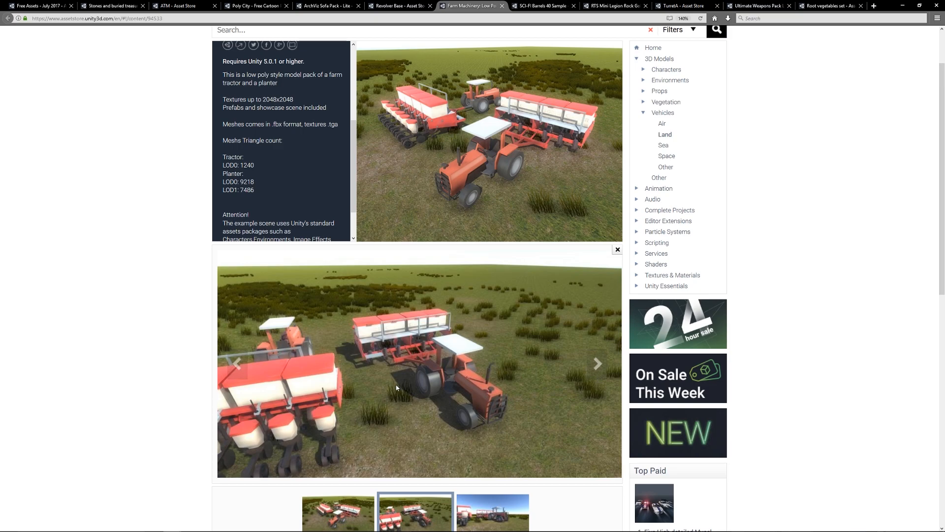
mouse_move(483, 385)
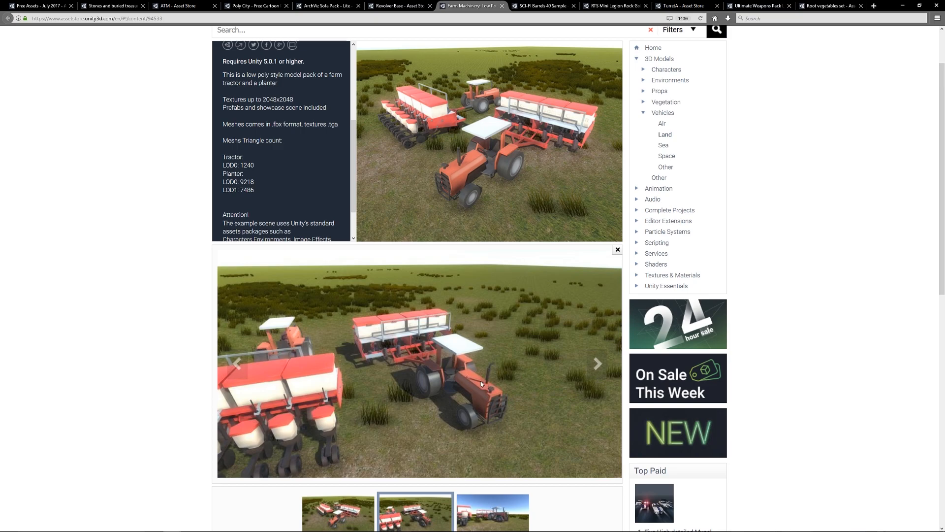
mouse_move(412, 384)
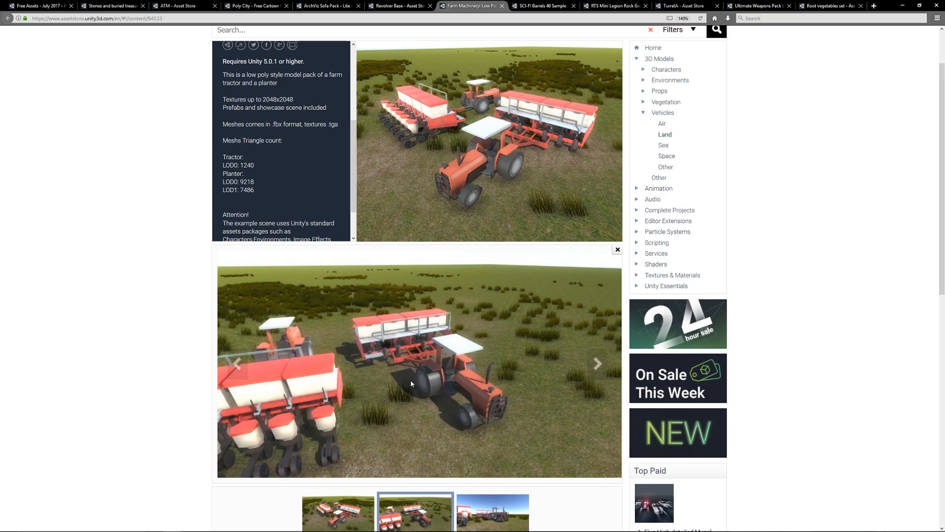
mouse_move(456, 391)
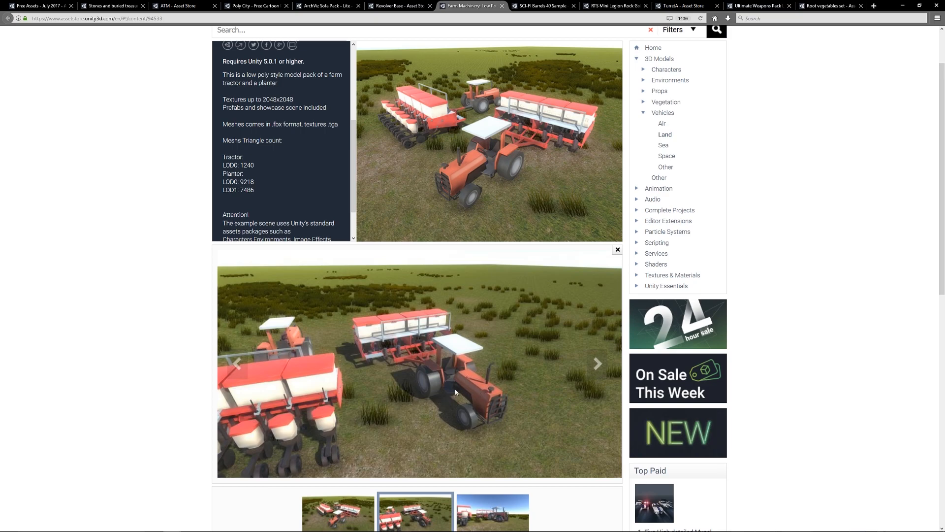
mouse_move(290, 399)
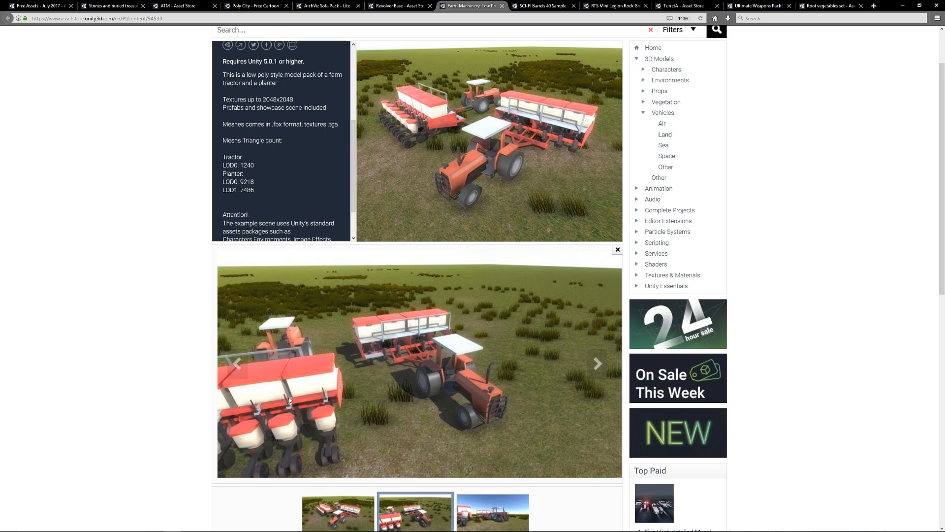
mouse_move(464, 319)
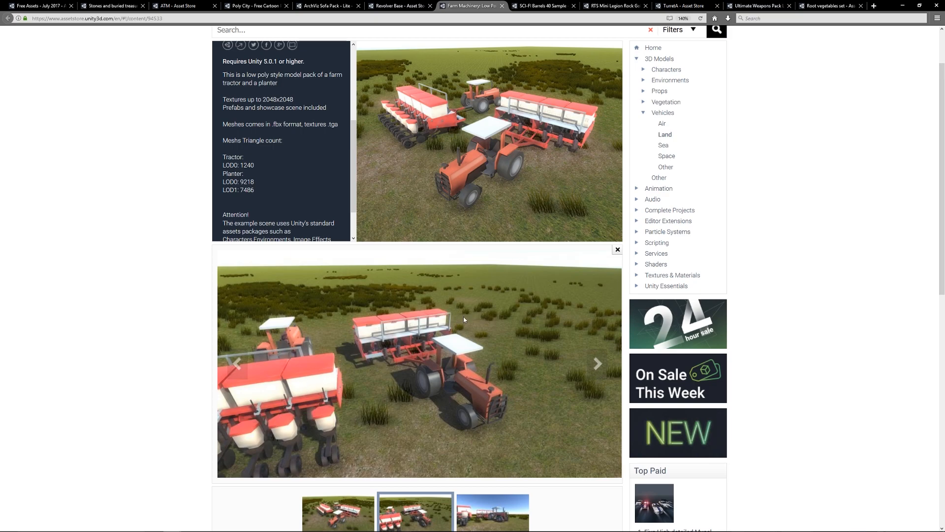
mouse_move(403, 352)
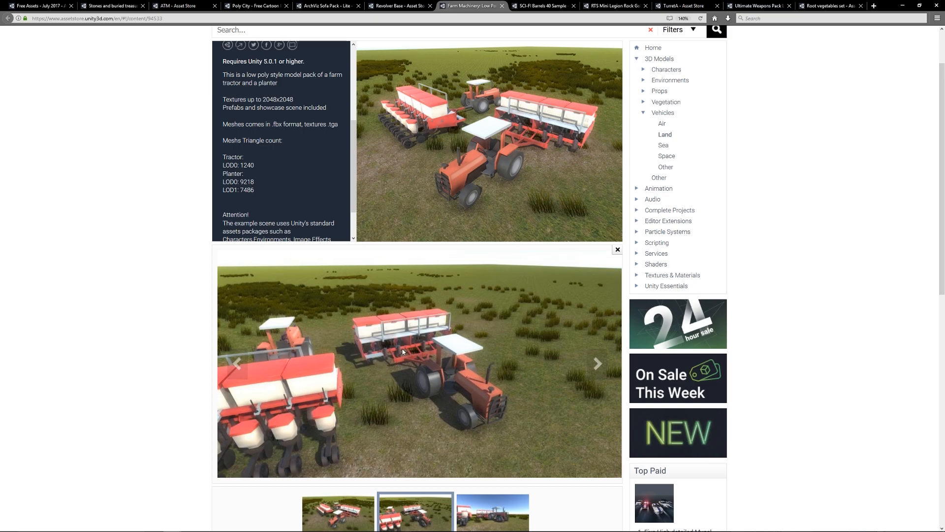
mouse_move(349, 368)
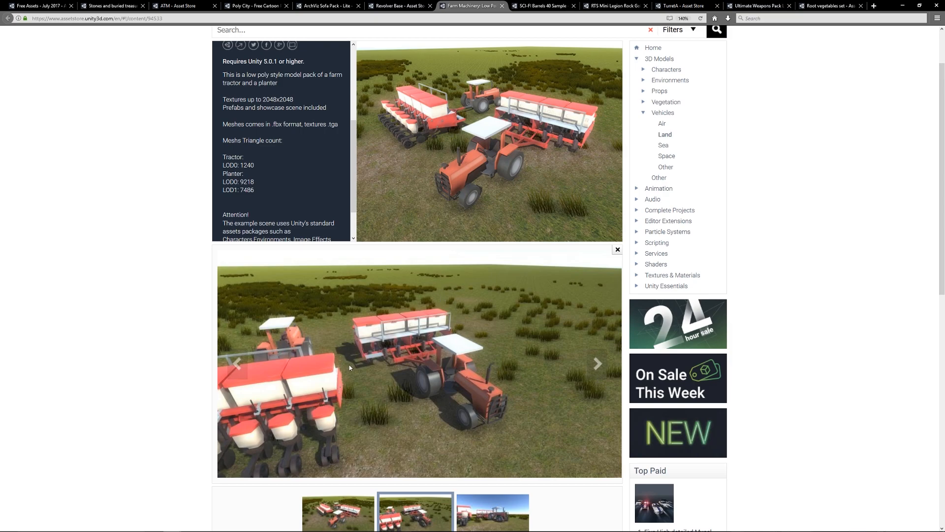
click(540, 5)
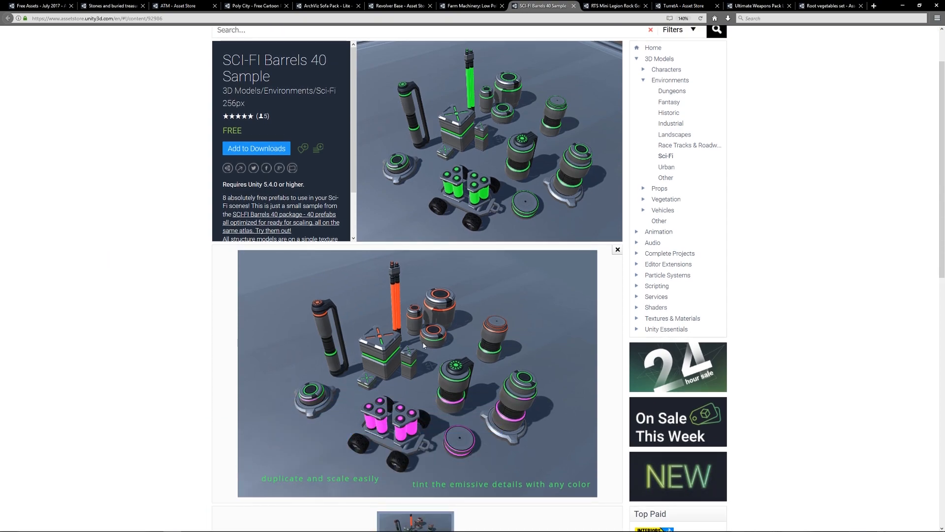
mouse_move(342, 355)
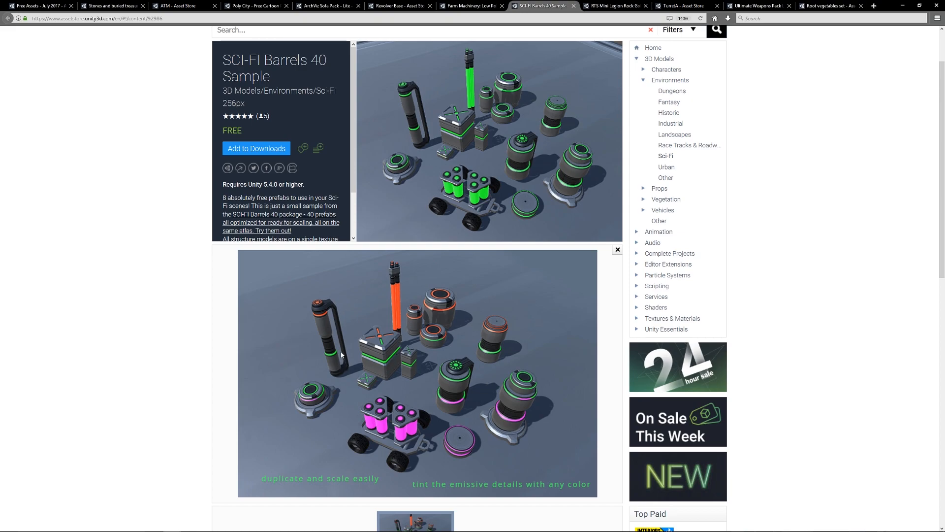
mouse_move(397, 427)
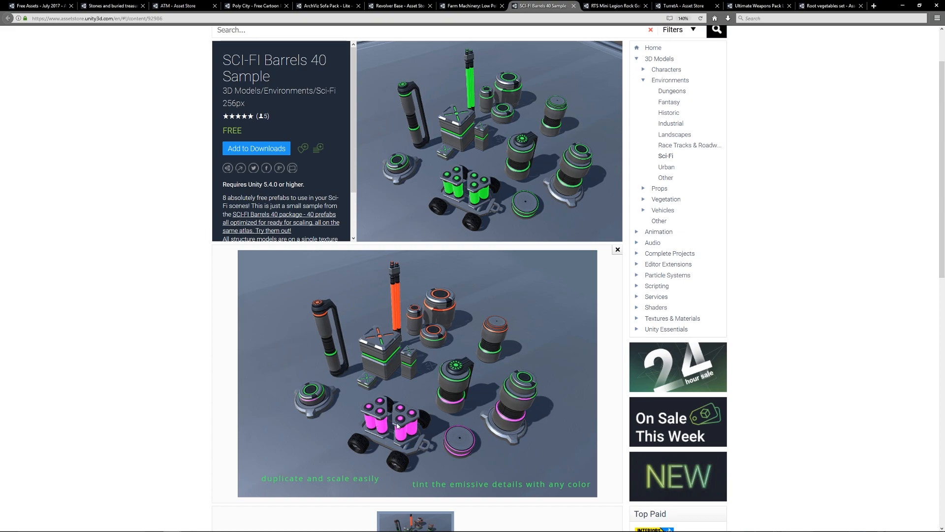
mouse_move(368, 432)
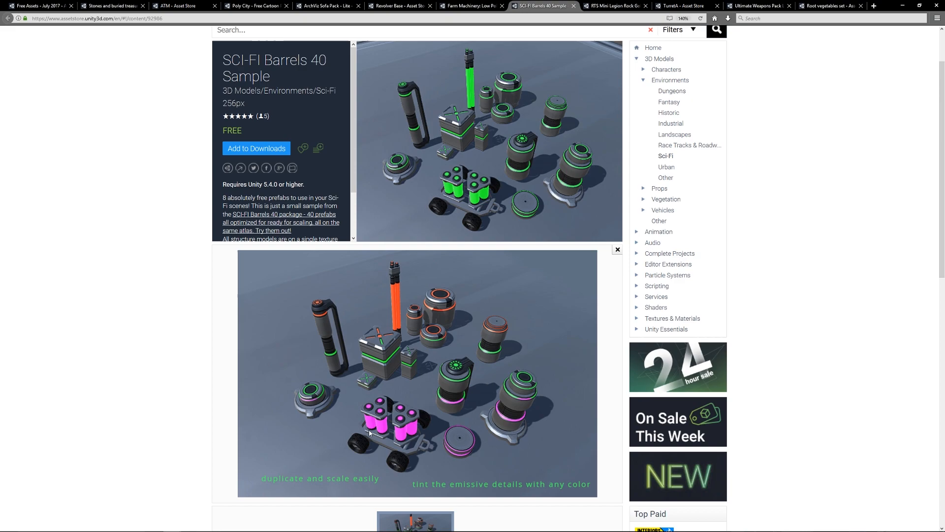
mouse_move(350, 314)
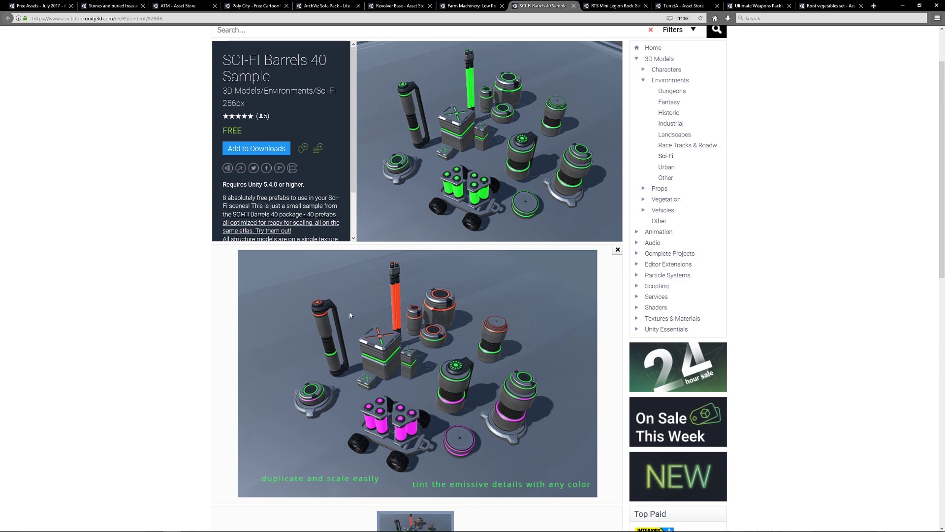
mouse_move(430, 393)
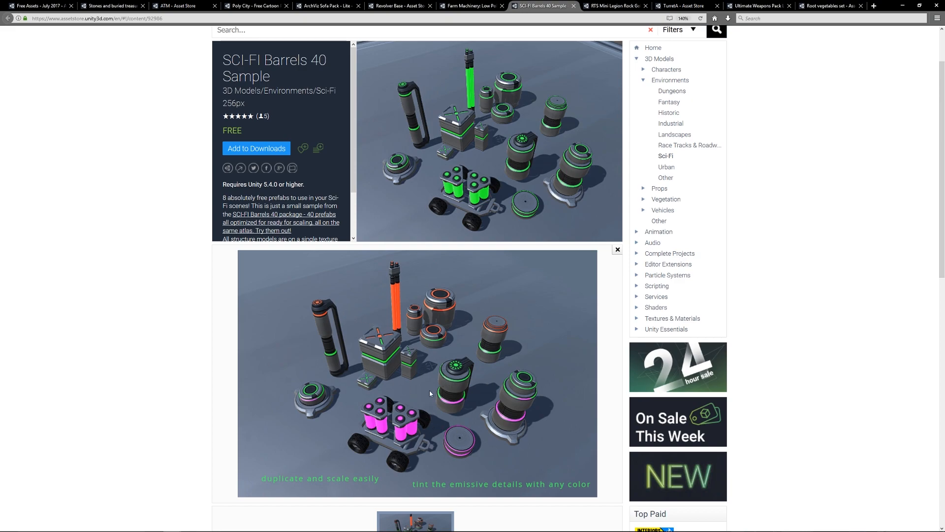
mouse_move(436, 355)
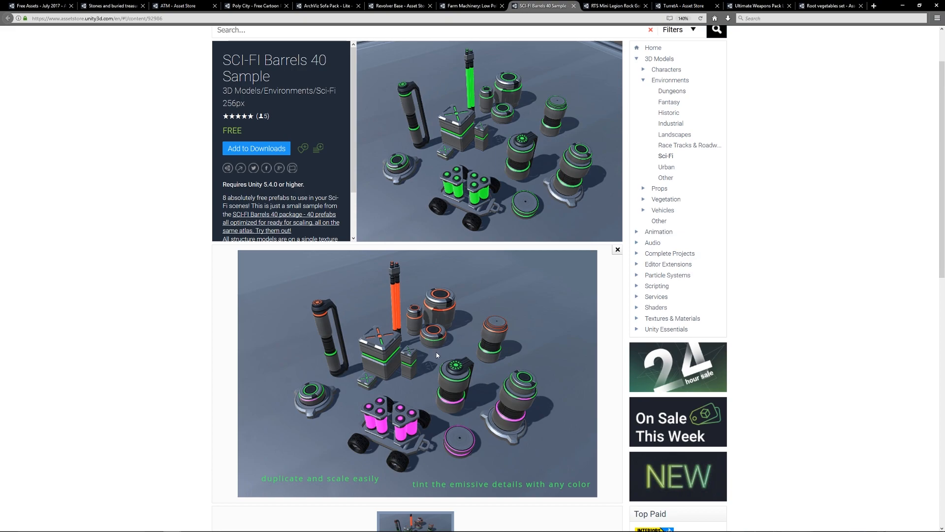
mouse_move(433, 400)
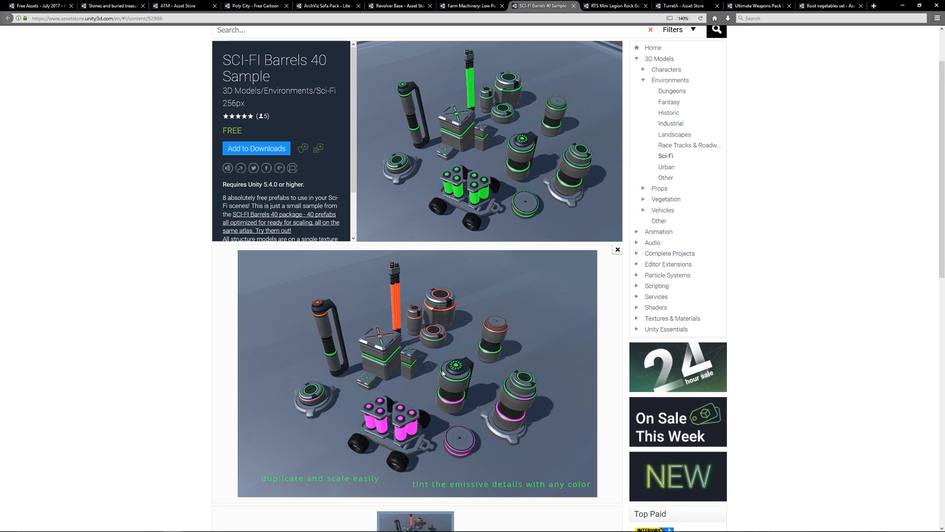
click(615, 6)
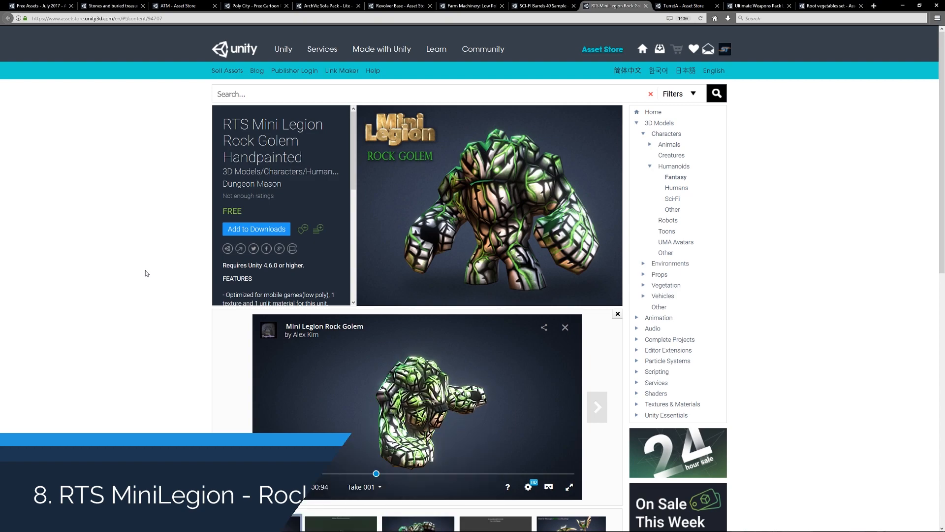
- Play the Rock Golem's Sketchfab 3D model, set it to Static Pose, and review its feature list
scroll(down, 3)
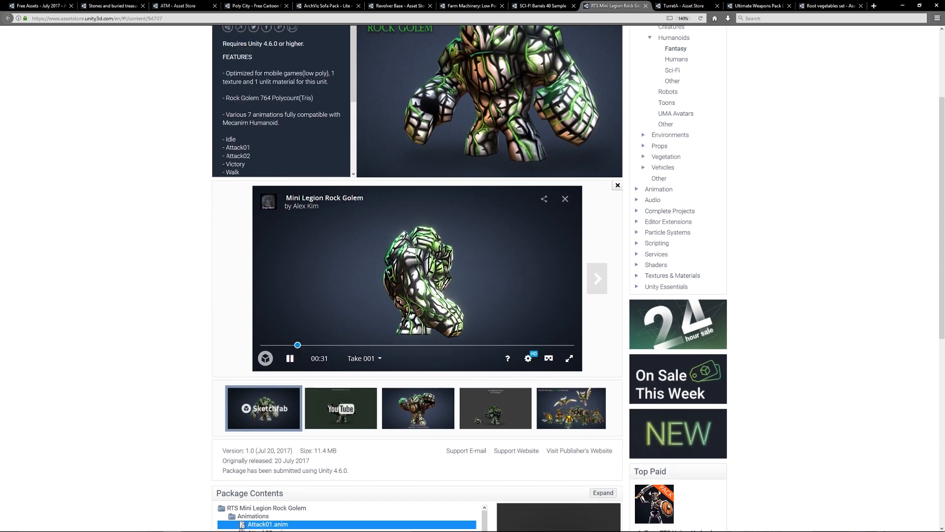
click(532, 345)
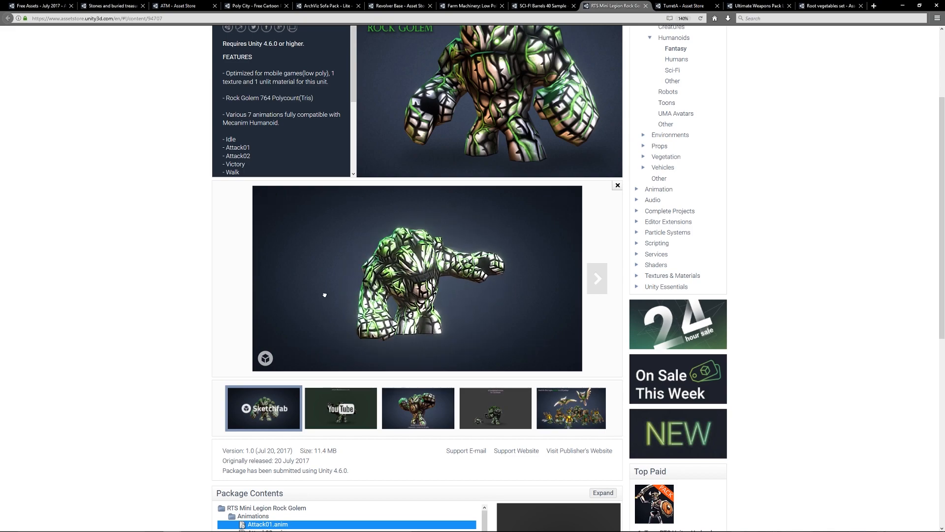
click(364, 358)
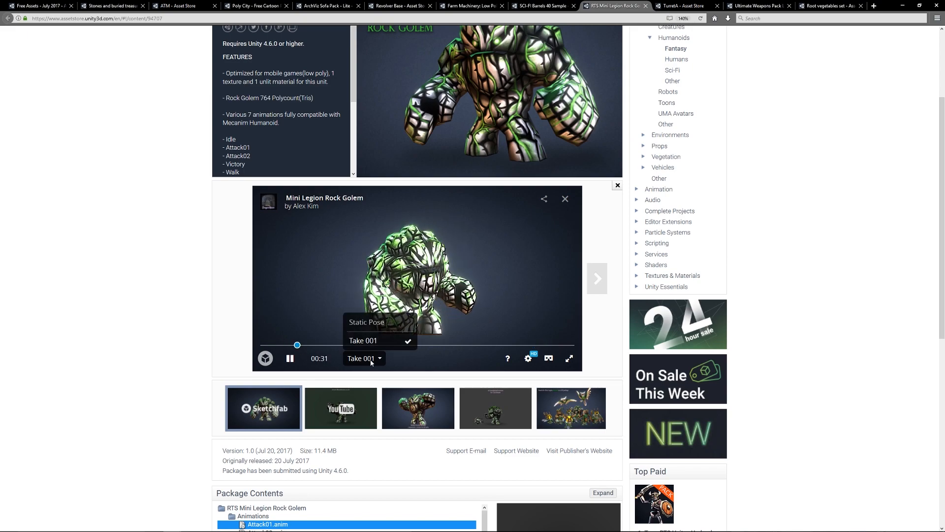
click(365, 321)
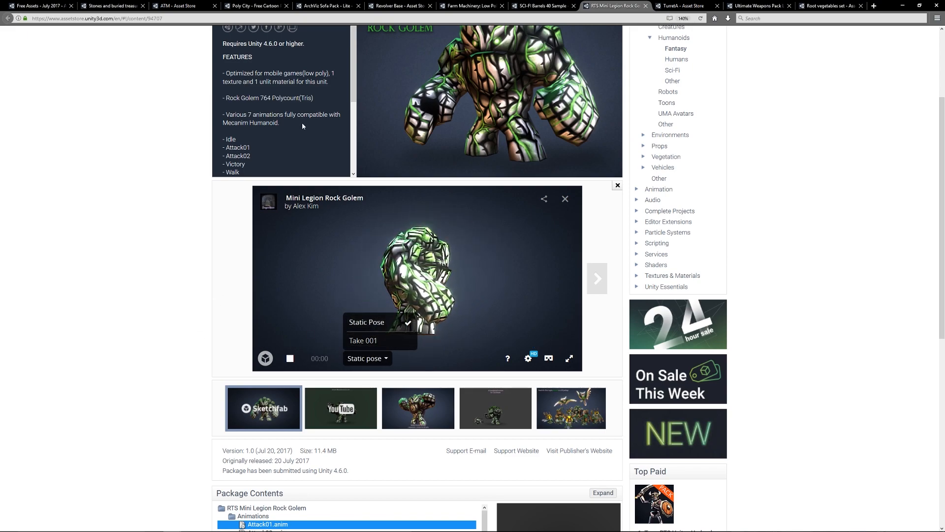
scroll(down, 3)
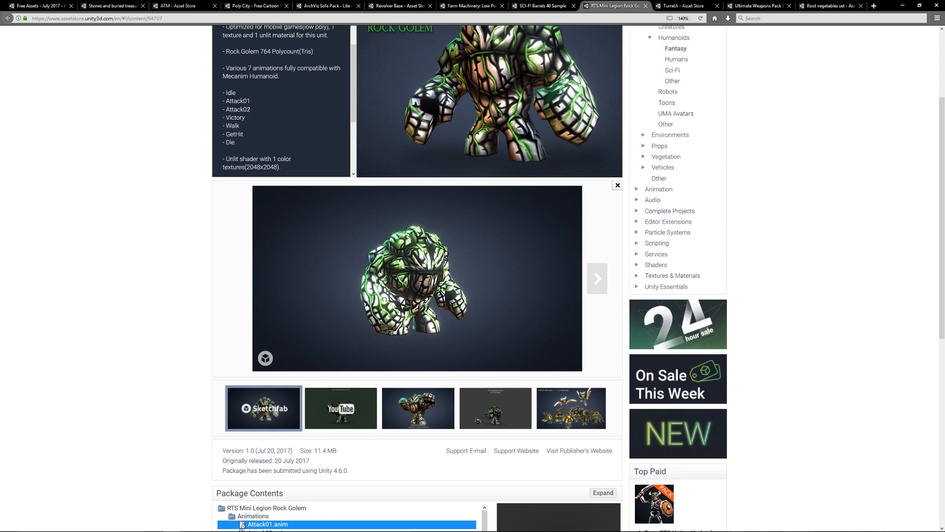
scroll(up, 3)
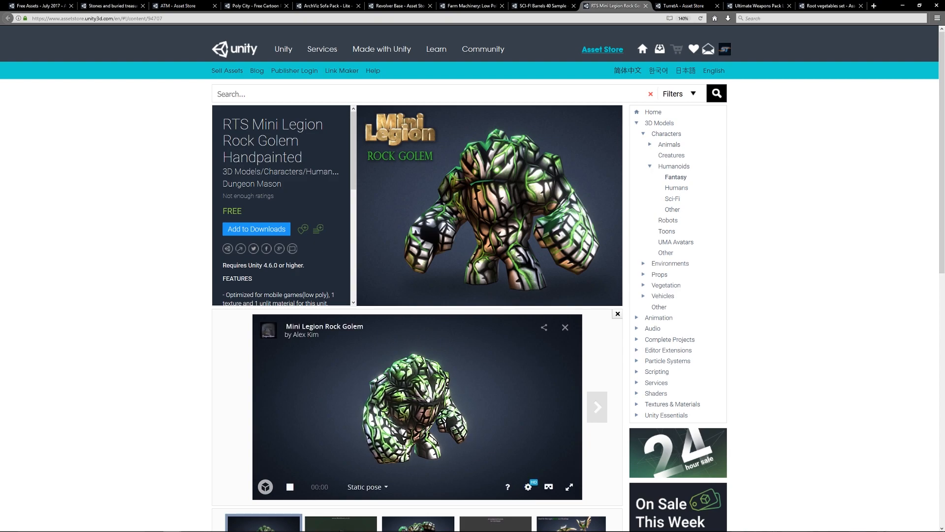
- Show the TurretA package page and start its TurretA_Demo YouTube video
click(681, 6)
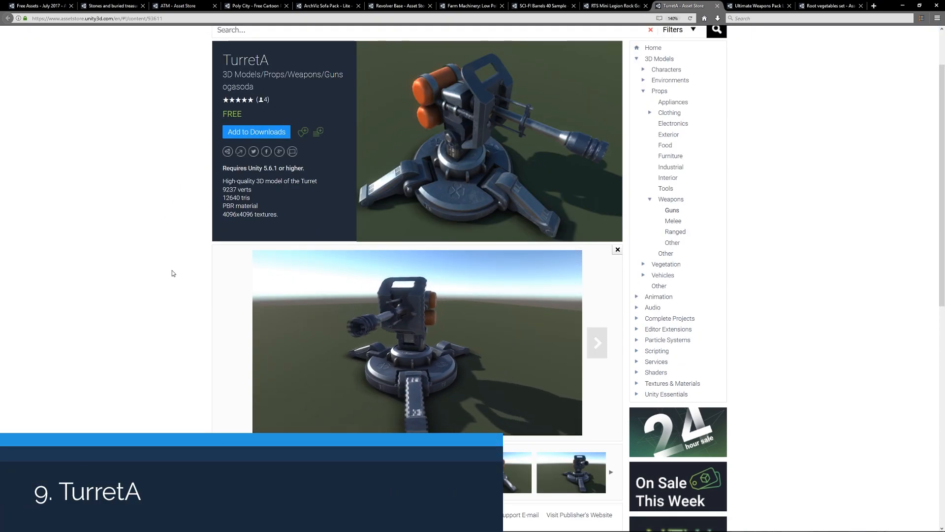
click(417, 340)
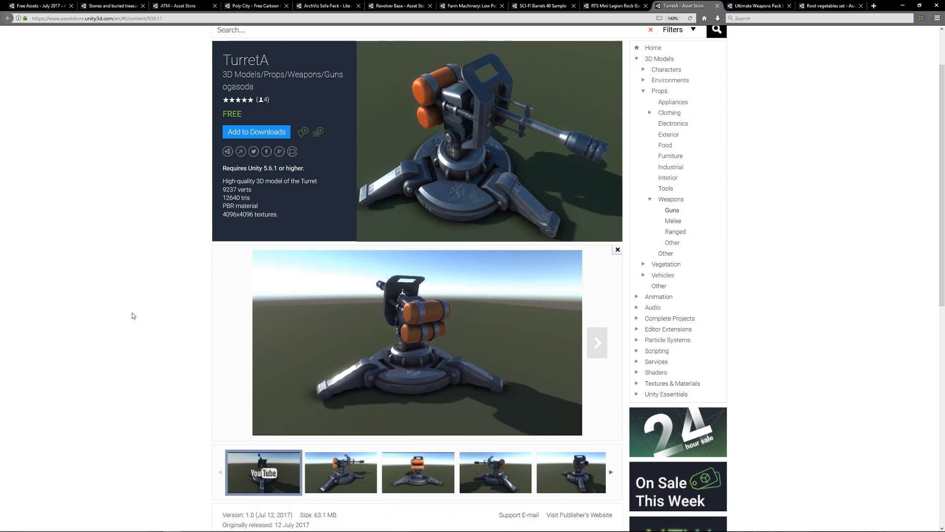
click(416, 341)
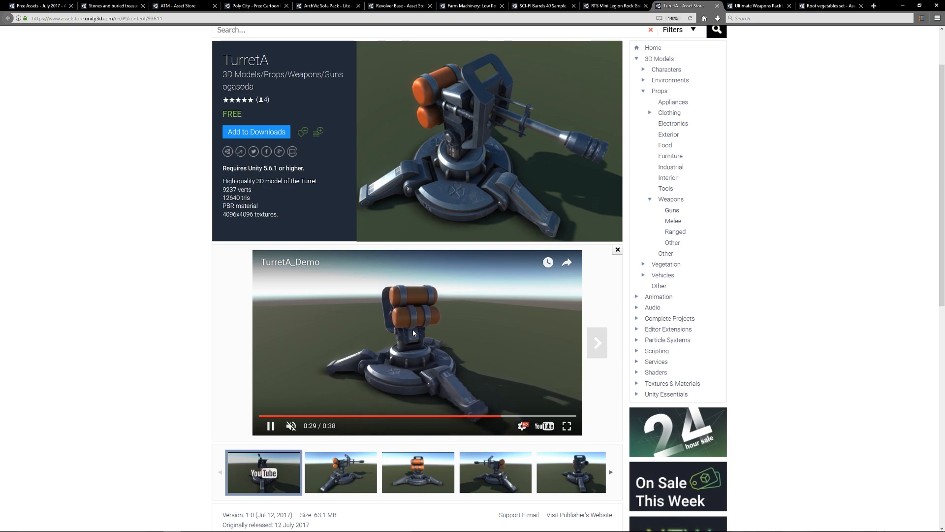
- Show the Ultimate Weapons Pack Lite page and browse its weapon previews to the spiked club
click(757, 6)
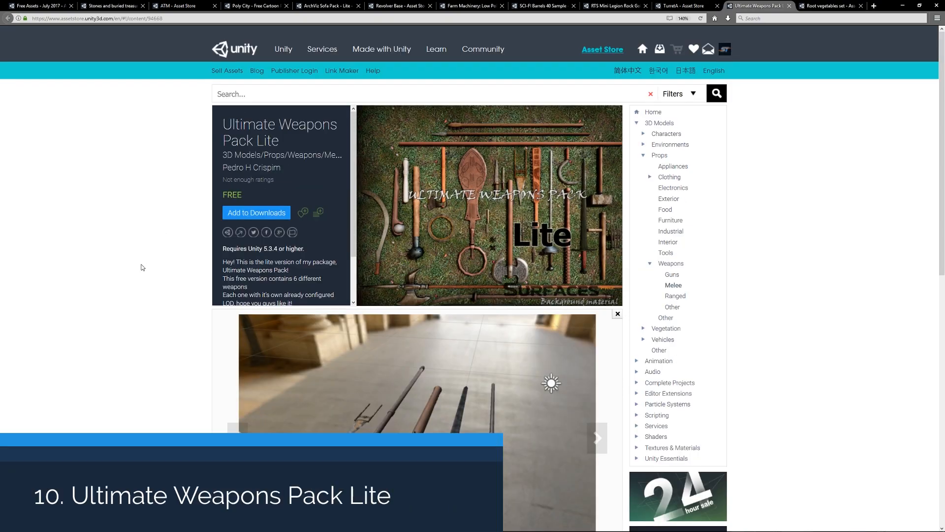
scroll(down, 3)
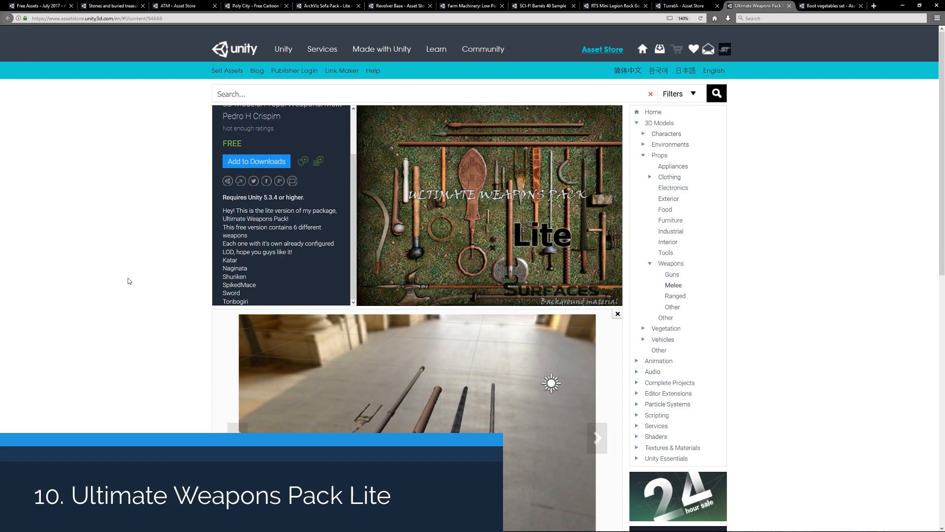
scroll(down, 3)
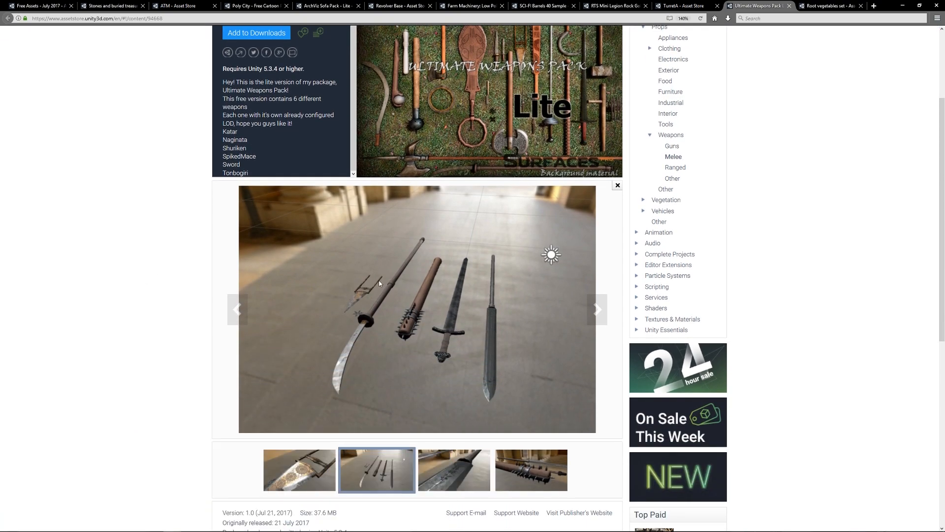
mouse_move(370, 302)
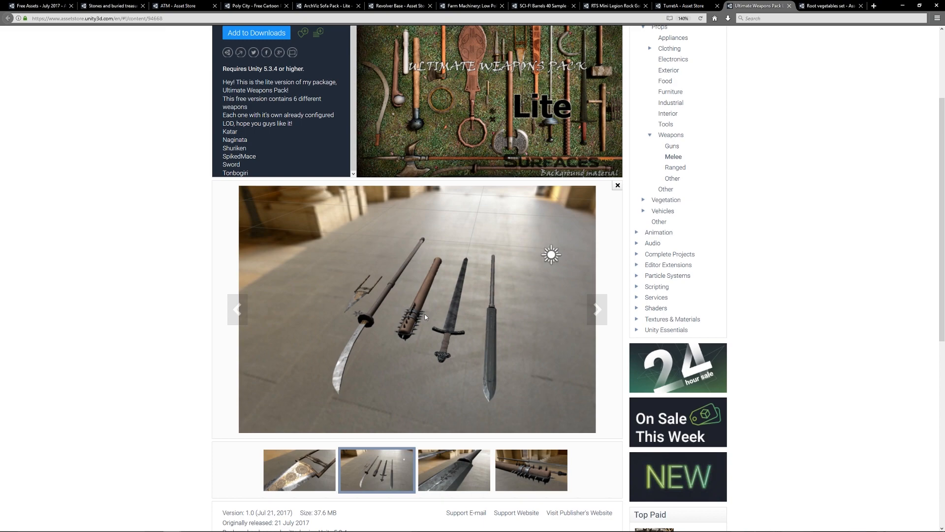
mouse_move(508, 335)
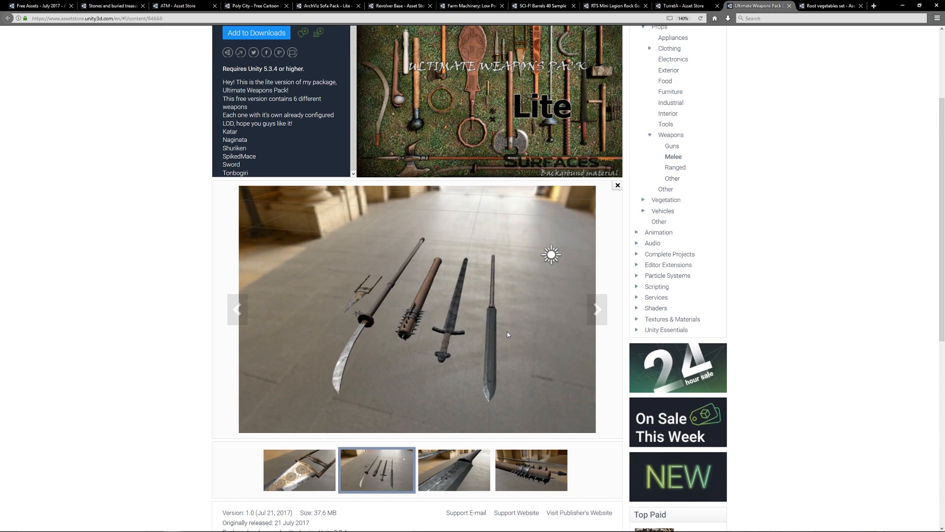
mouse_move(420, 395)
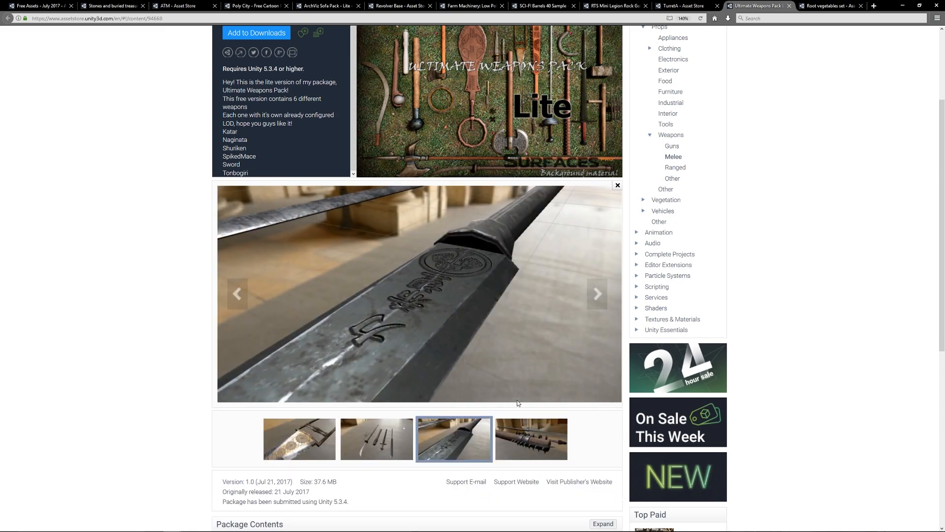
click(529, 438)
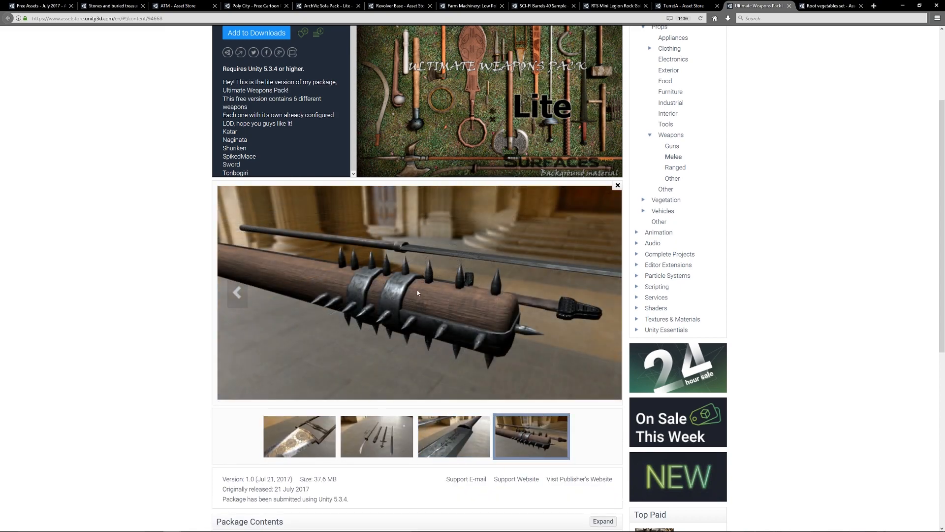
- Show the Root vegetables set page and enlarge its radish and beet preview images
click(831, 6)
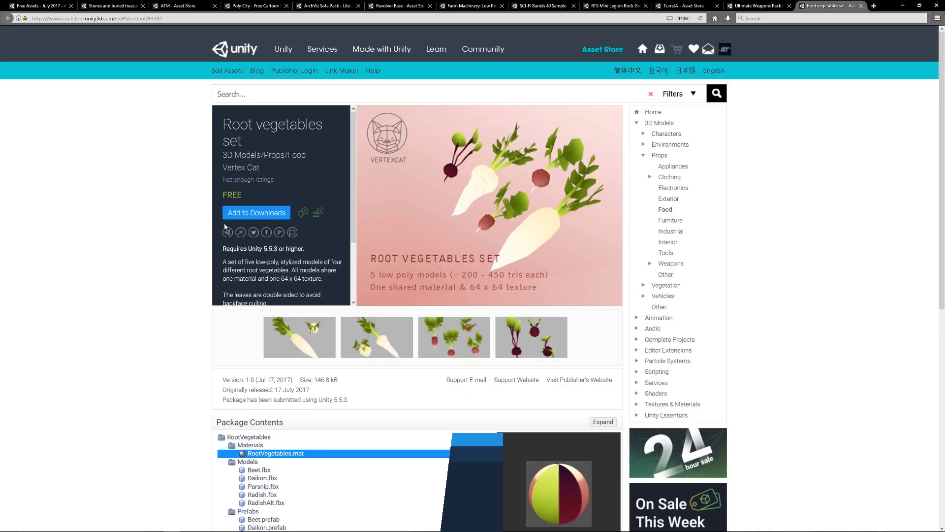
scroll(down, 3)
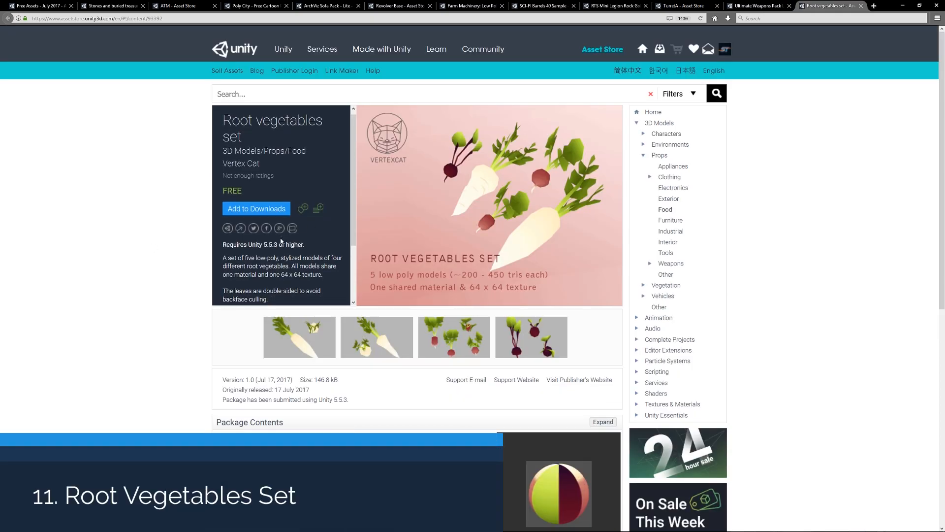
scroll(down, 3)
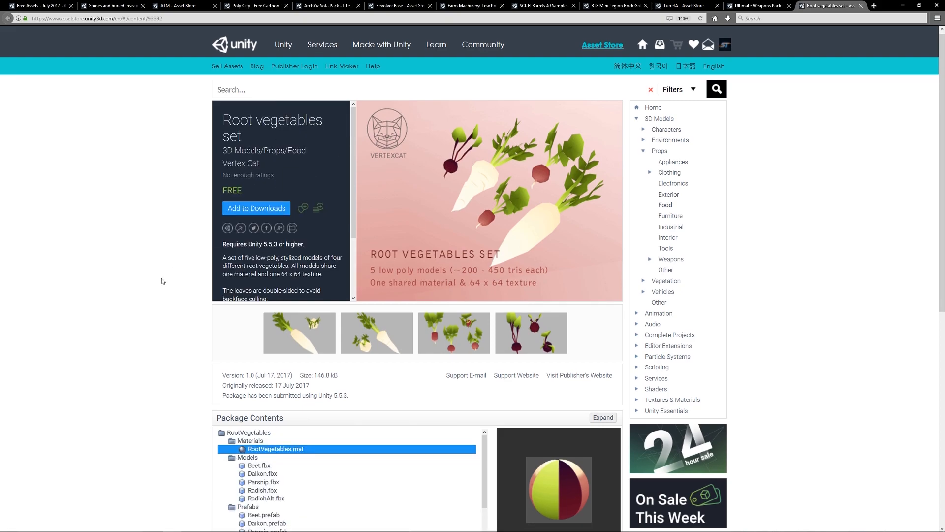
scroll(down, 3)
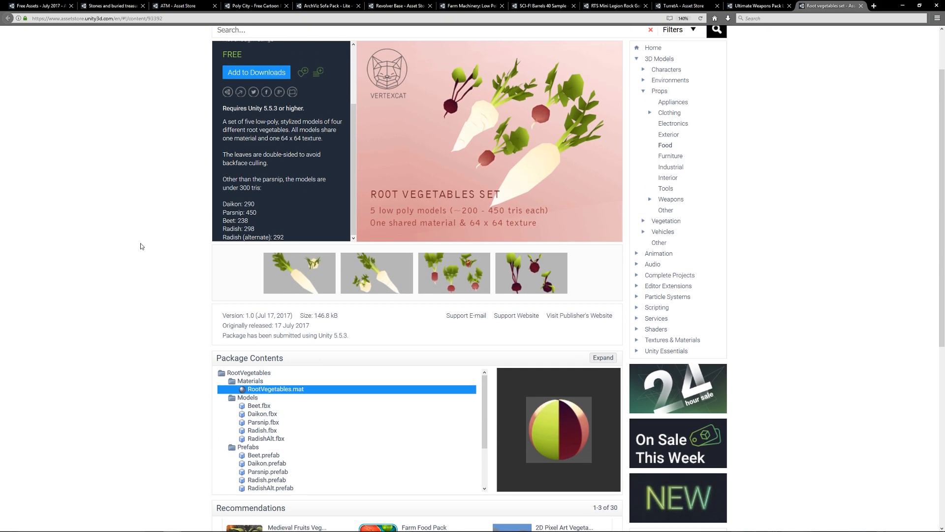
mouse_move(370, 273)
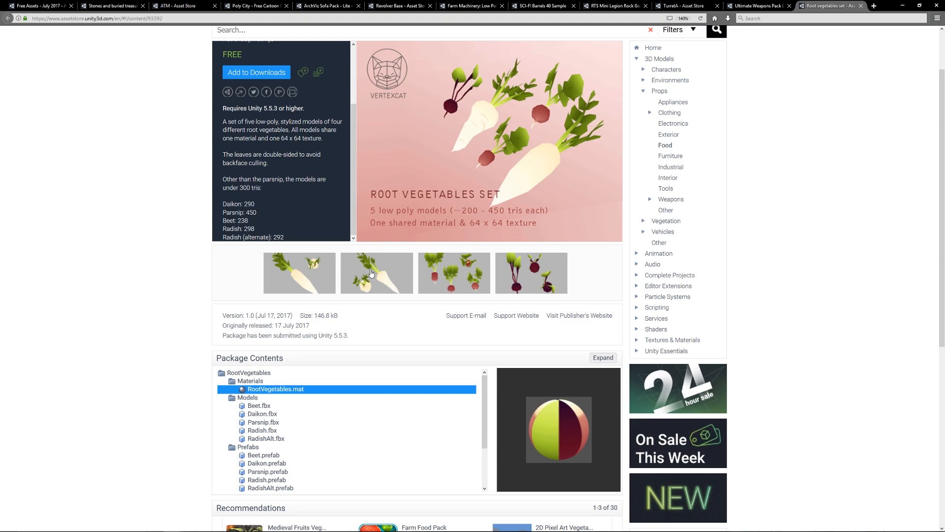
mouse_move(533, 245)
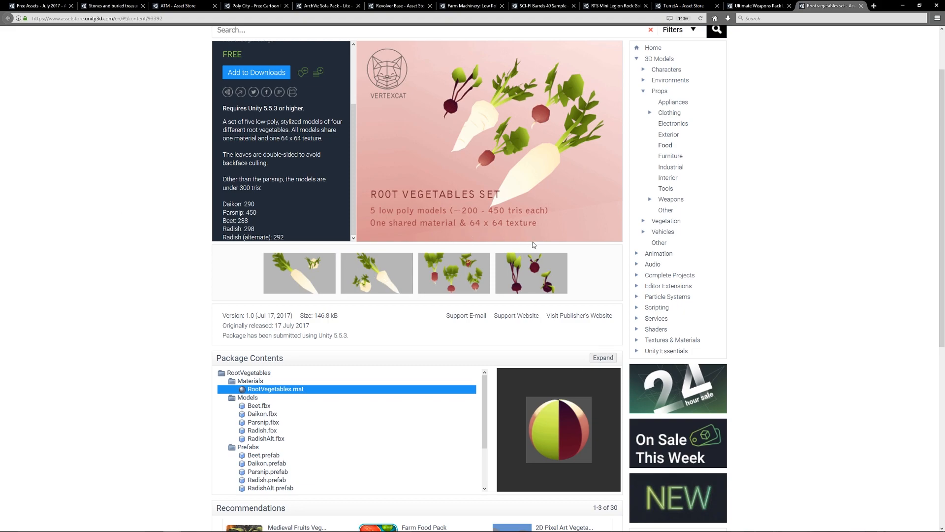
mouse_move(469, 270)
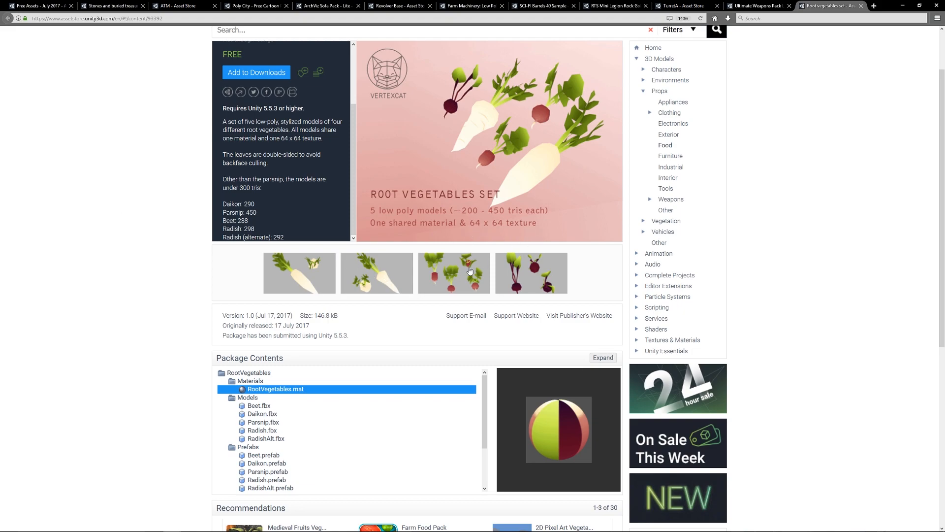
click(454, 272)
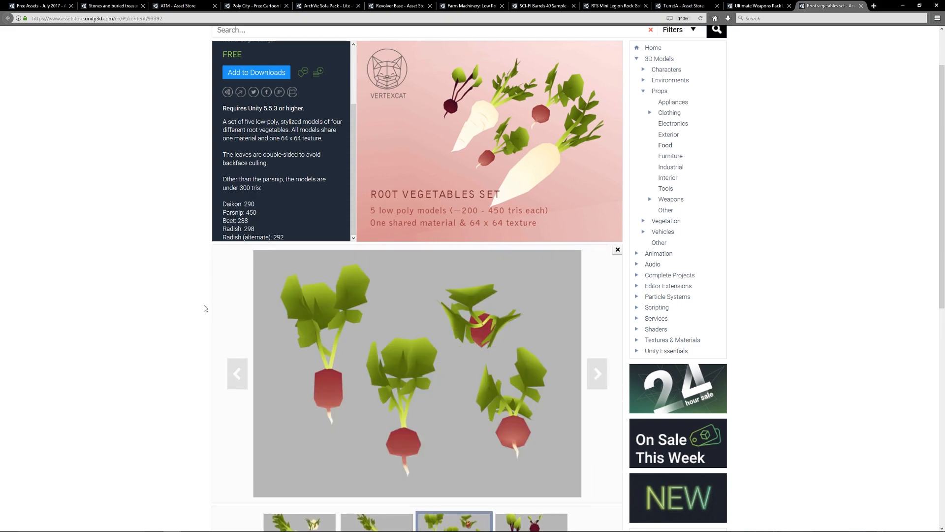
scroll(down, 3)
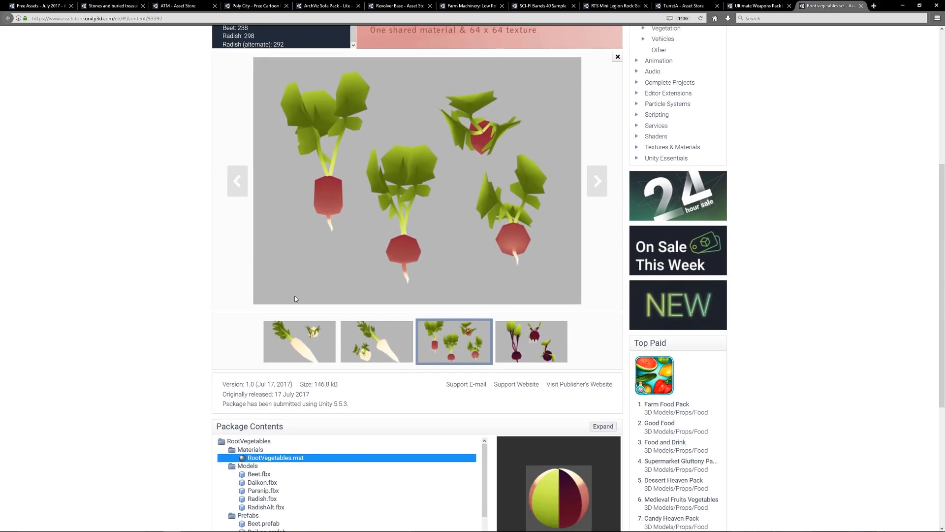
click(530, 342)
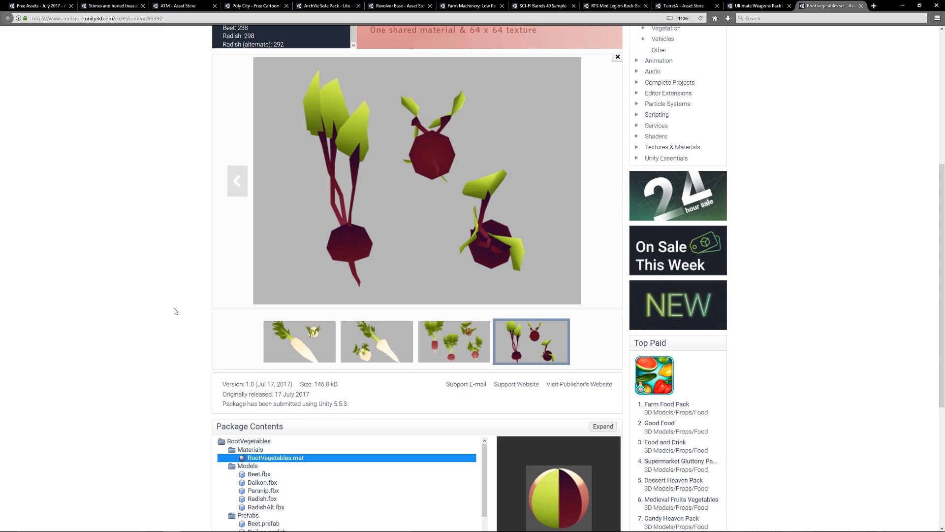
mouse_move(389, 239)
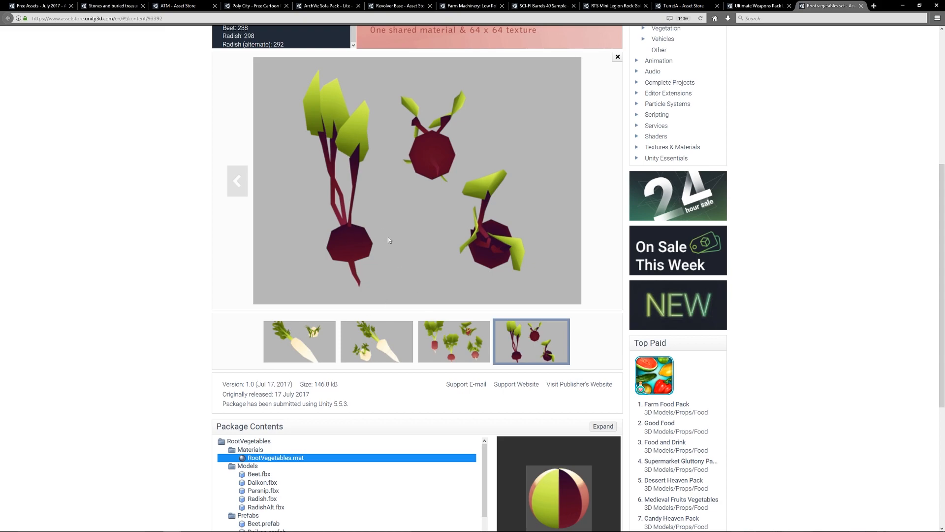
mouse_move(305, 257)
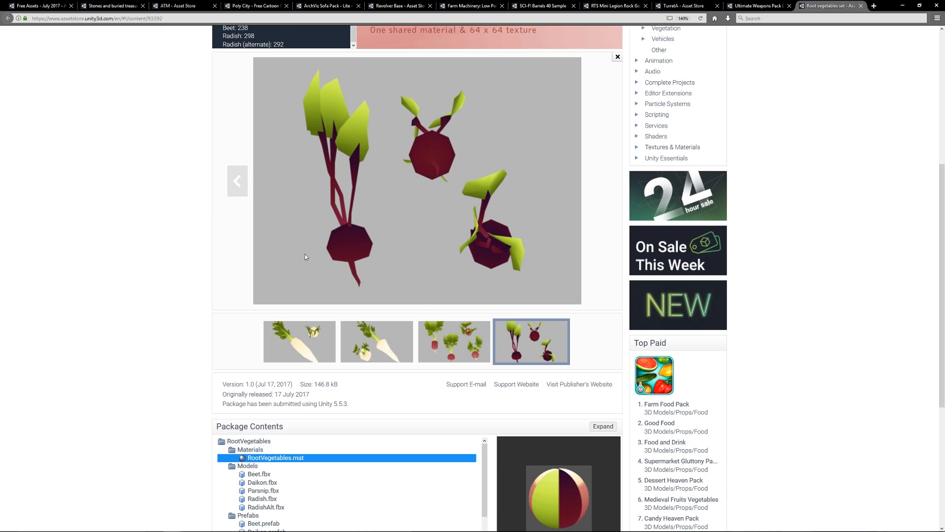
mouse_move(410, 258)
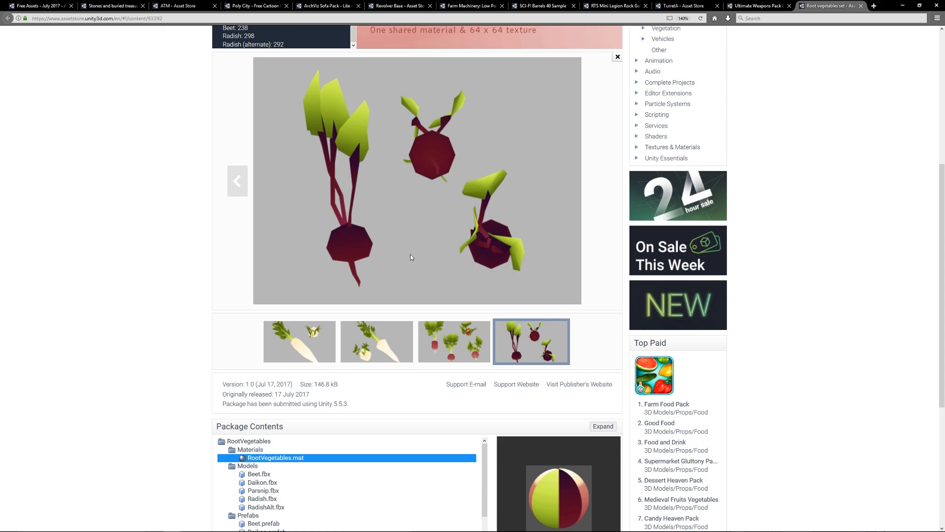
- Return to the Free Assets - July 2017 collection listing all the free packages
click(39, 6)
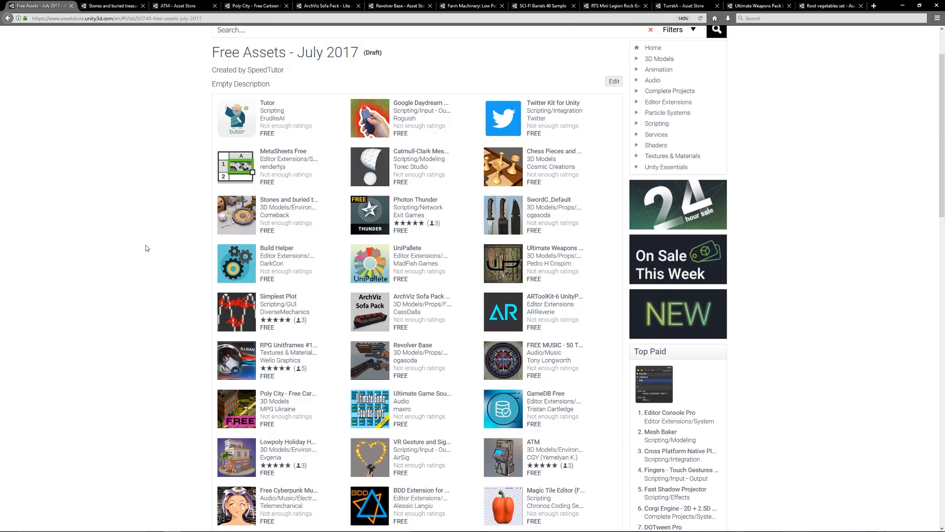
mouse_move(155, 242)
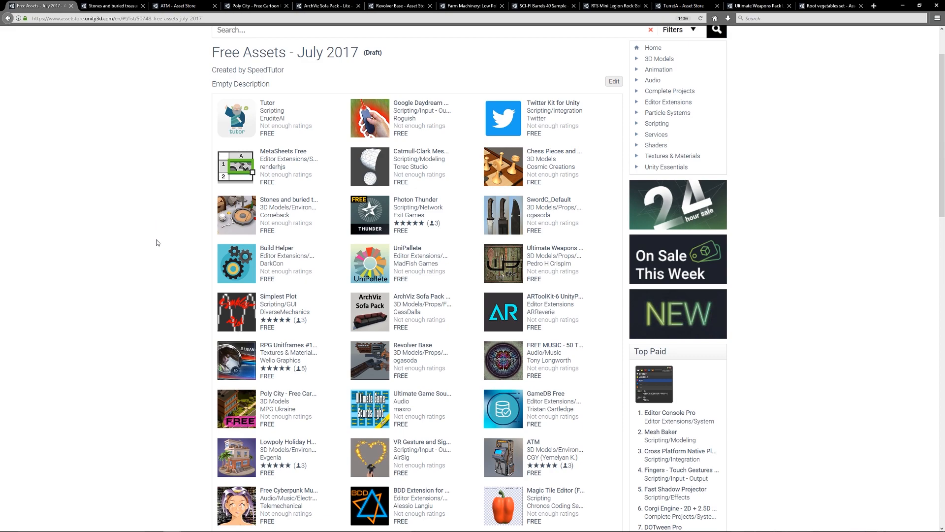
mouse_move(139, 261)
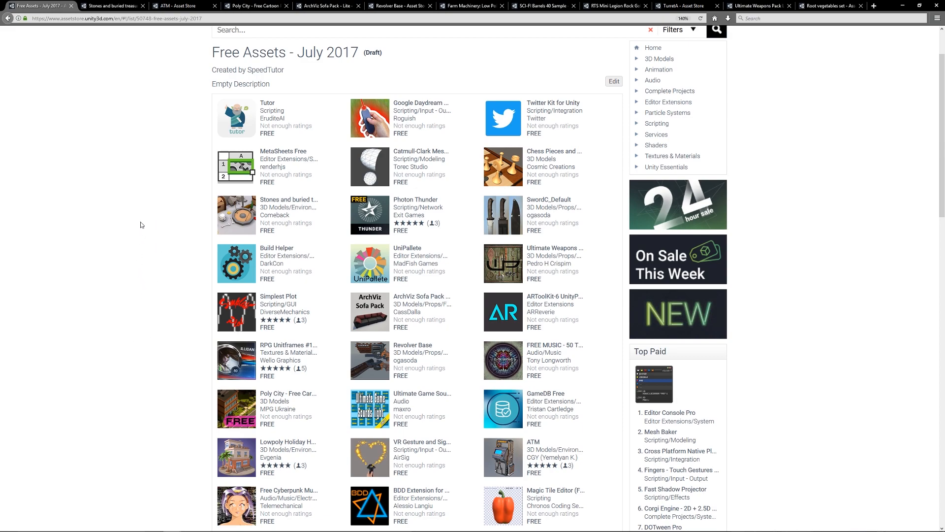
mouse_move(155, 259)
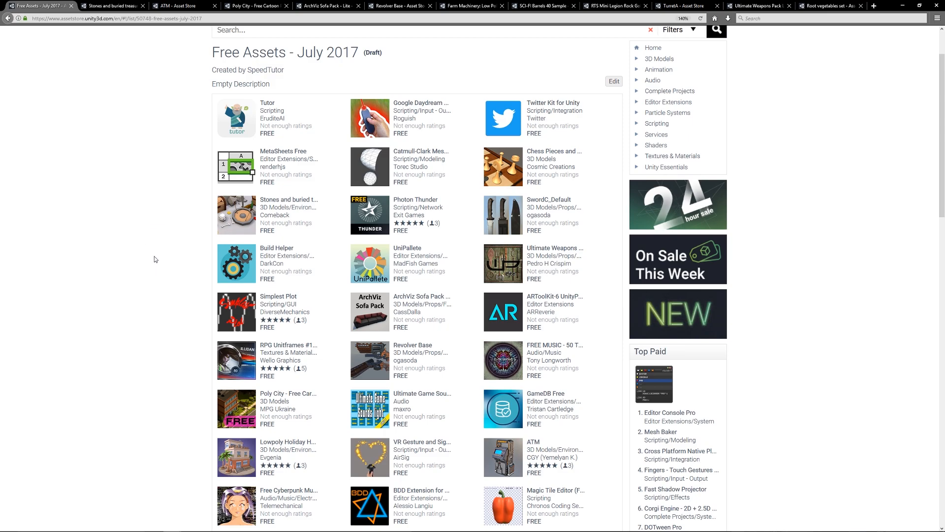
mouse_move(145, 311)
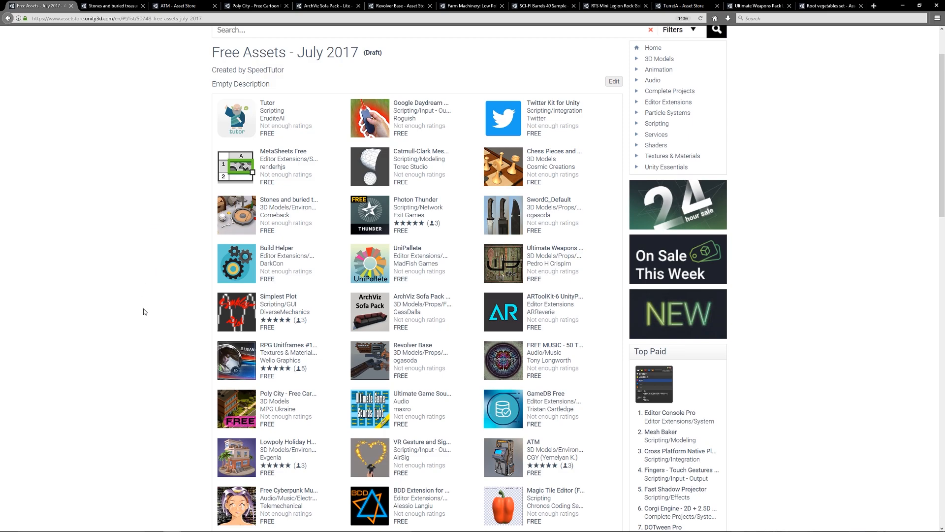